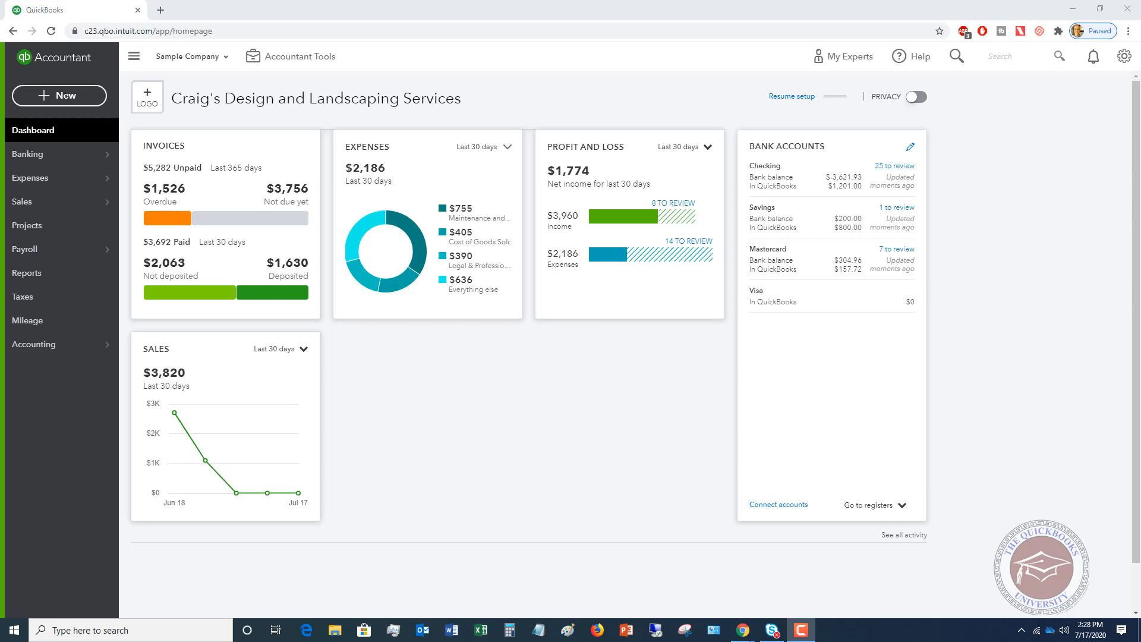
pyautogui.moveTo(34, 457)
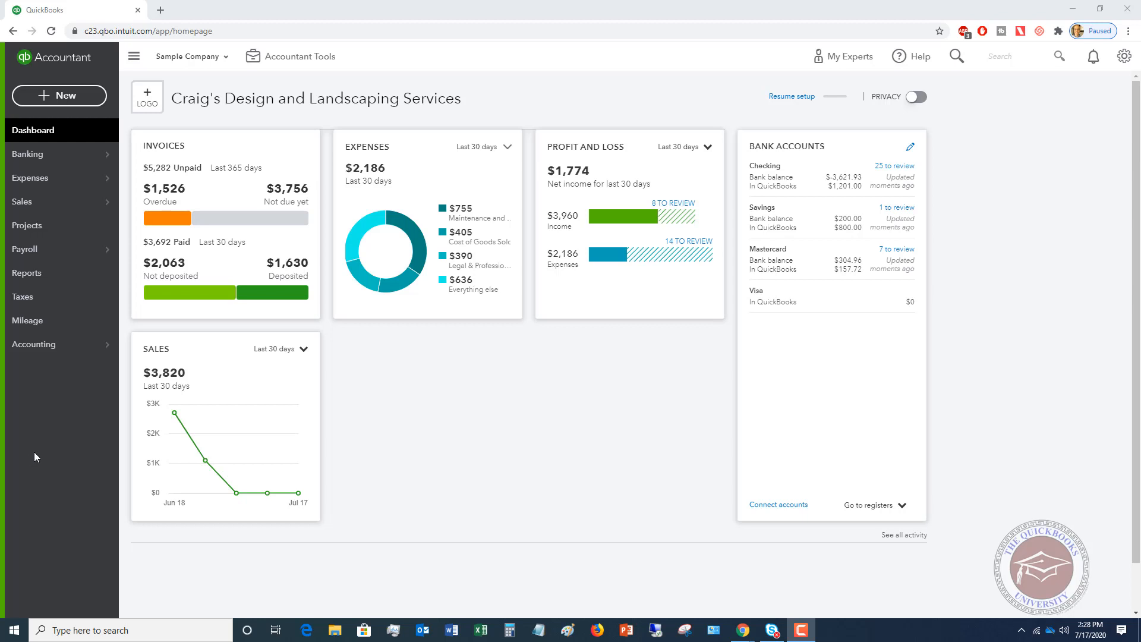
pyautogui.moveTo(295, 453)
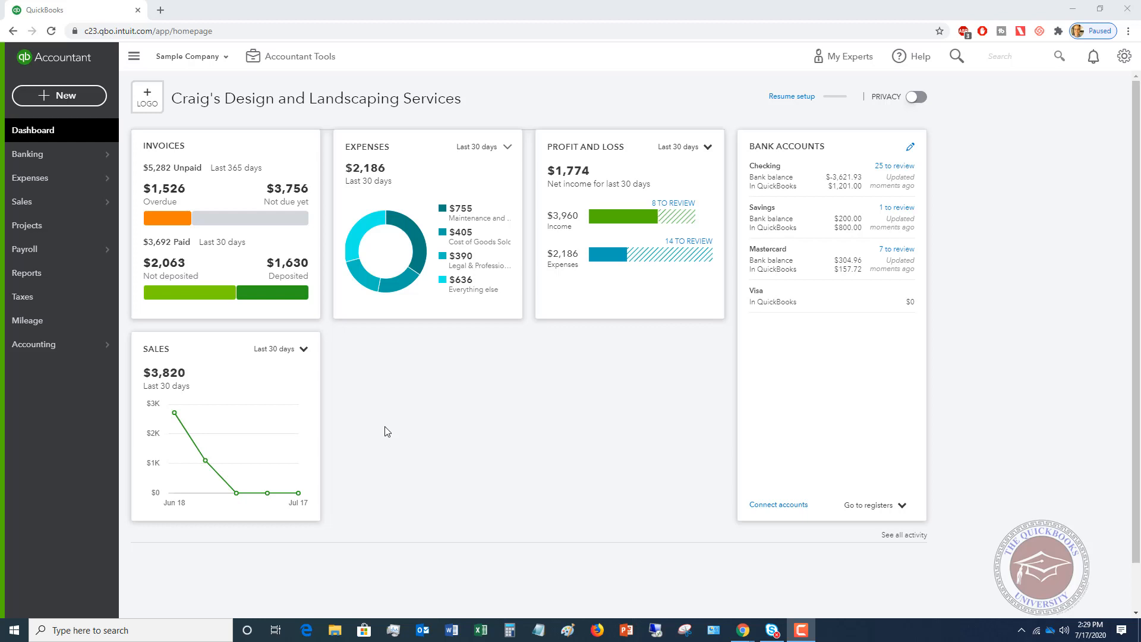
pyautogui.moveTo(539, 426)
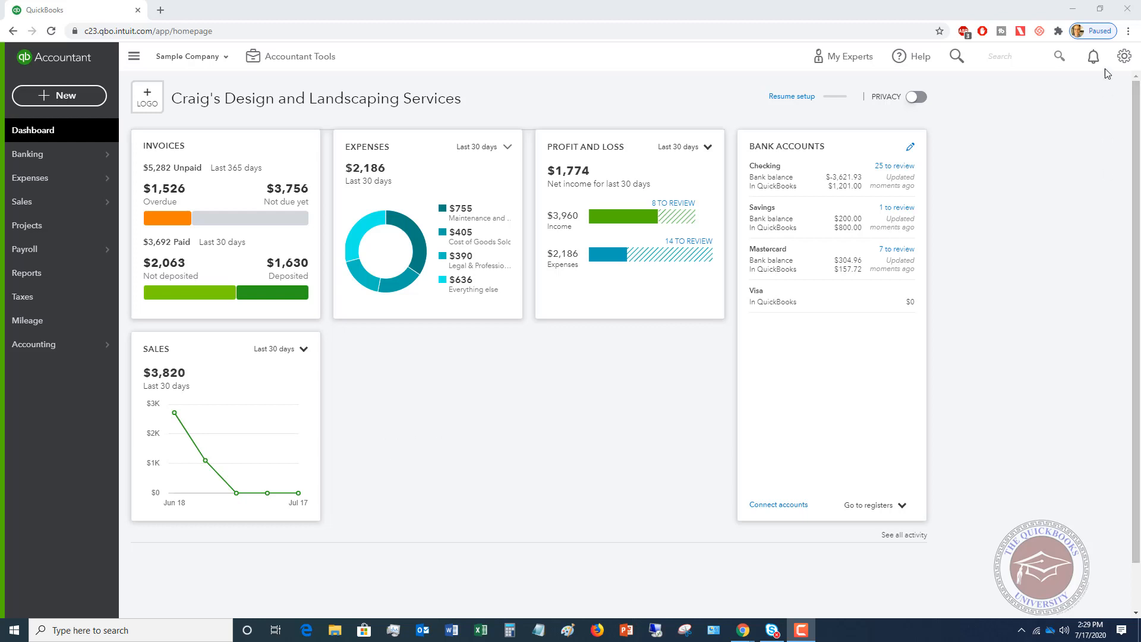
# Step: Show the full Chart of Accounts from the gear menu and review the account list
pyautogui.click(1124, 56)
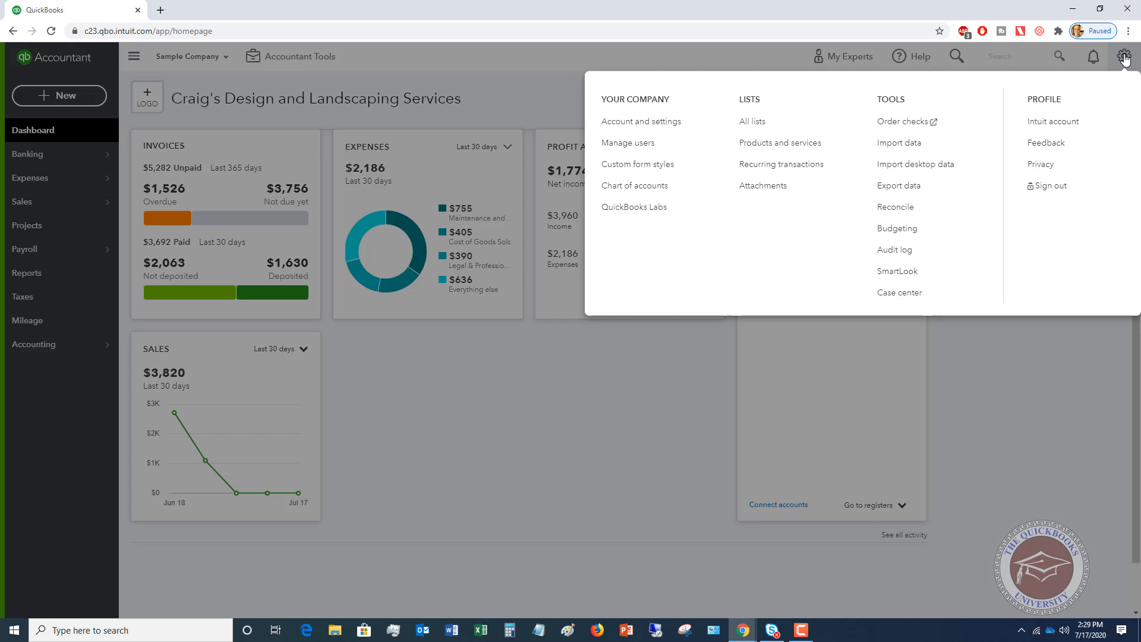
pyautogui.moveTo(634, 185)
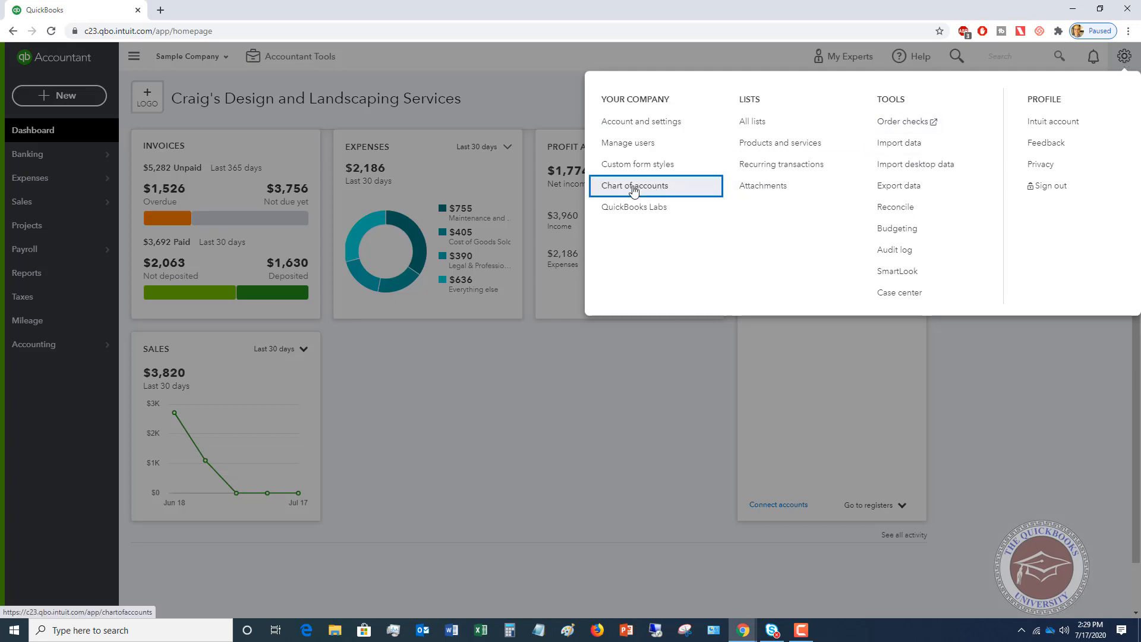
pyautogui.click(634, 188)
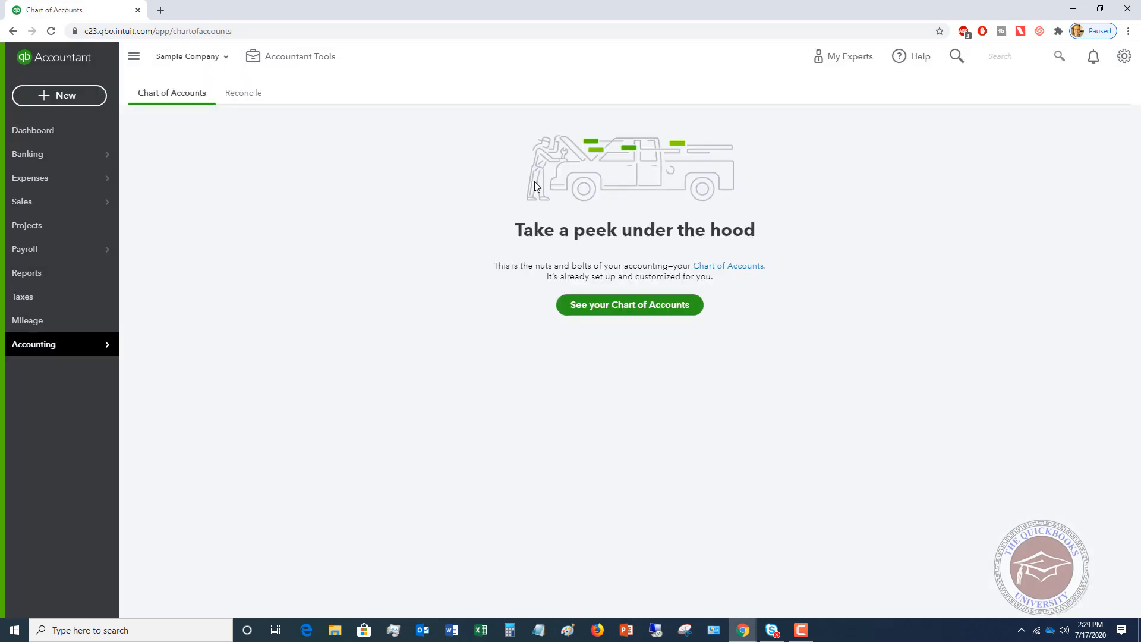
pyautogui.click(629, 305)
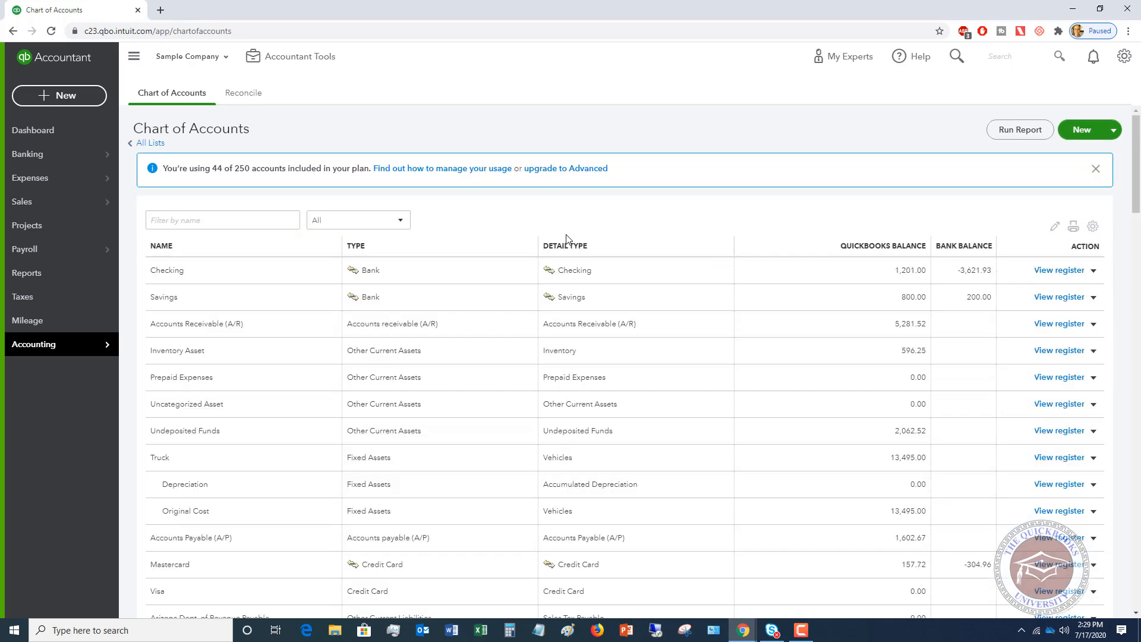
pyautogui.scroll(-3)
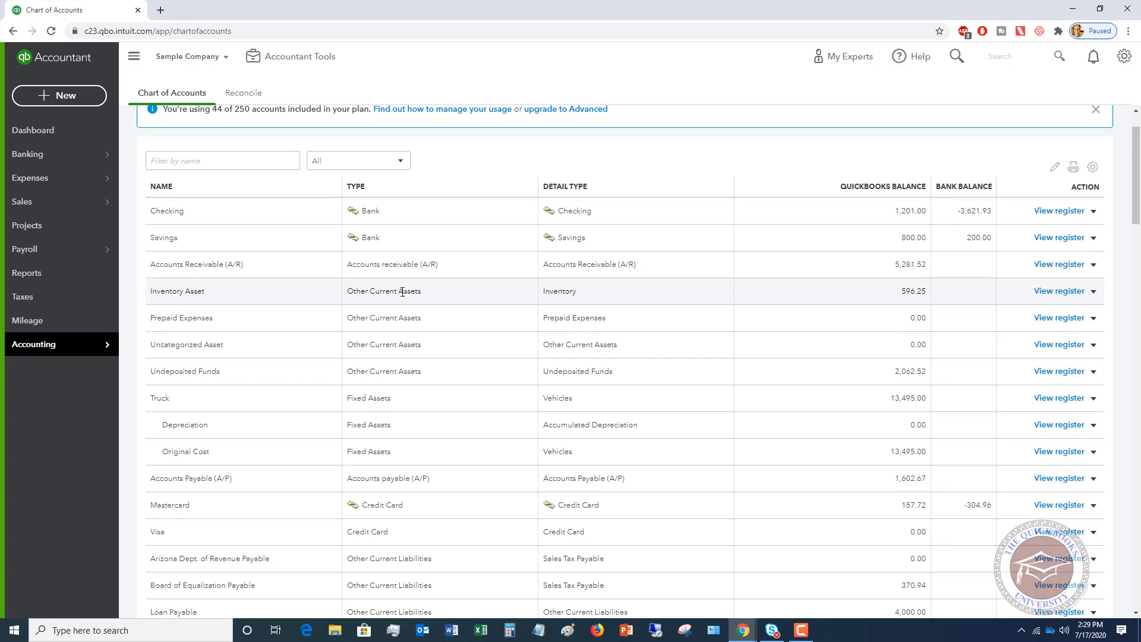
pyautogui.scroll(-3)
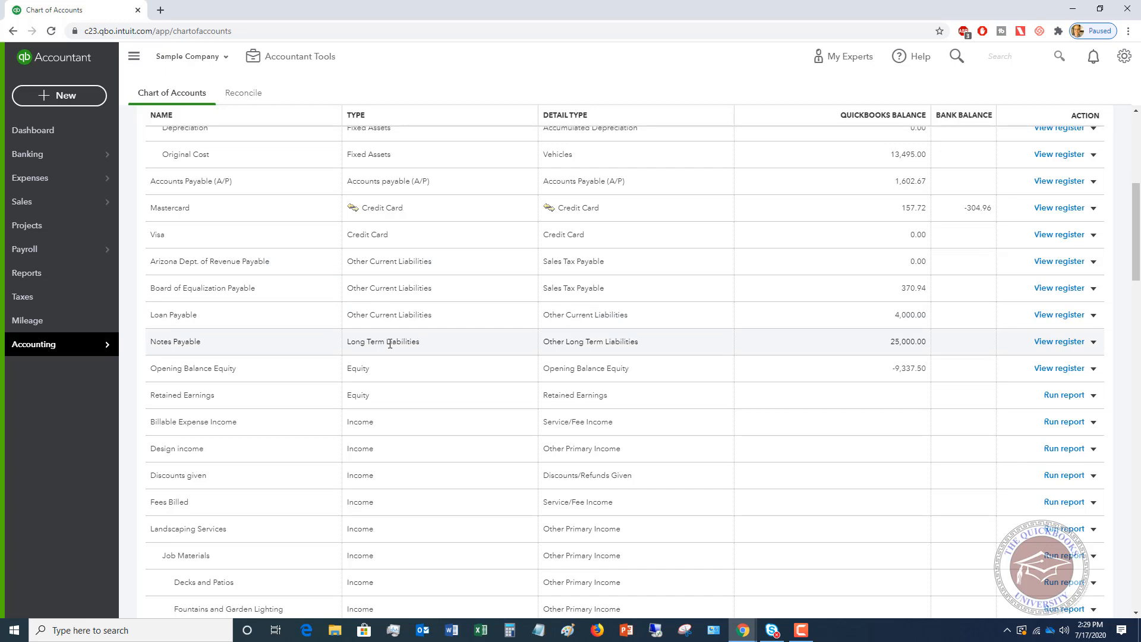
pyautogui.moveTo(465, 333)
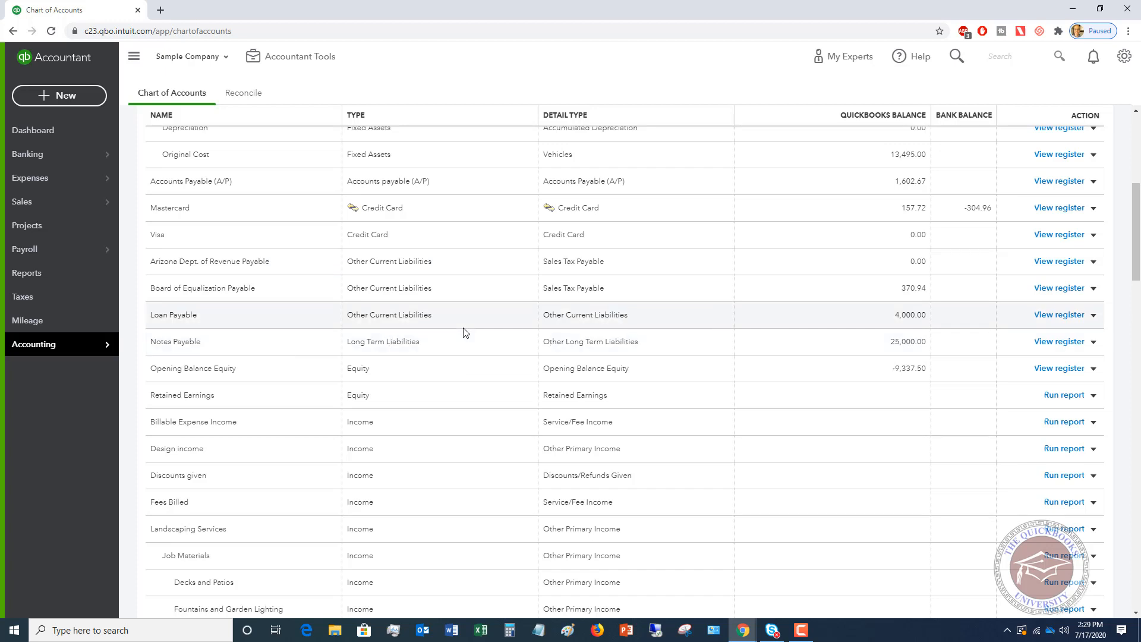
pyautogui.scroll(3)
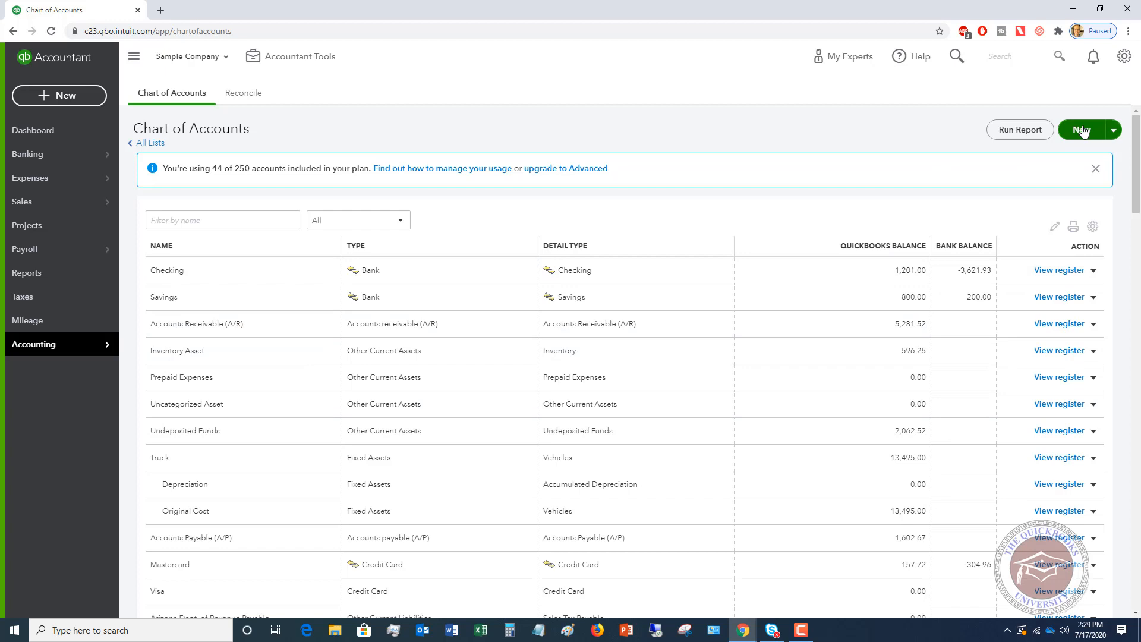
# Step: Begin a new Long Term Liabilities account named EIDL Loan
pyautogui.click(1082, 130)
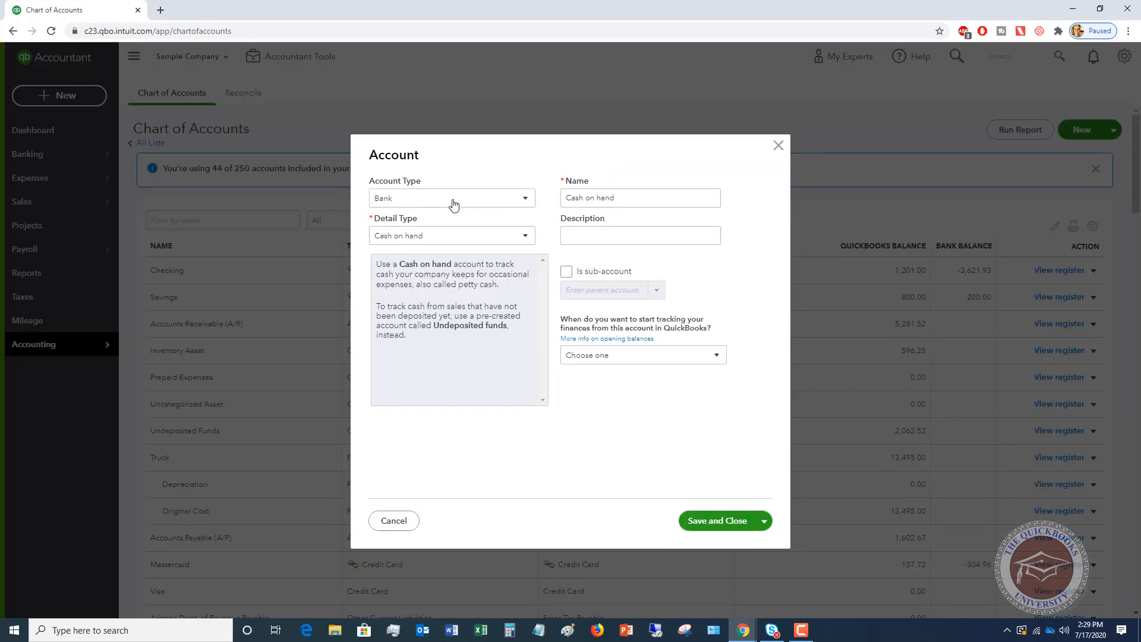
pyautogui.click(452, 197)
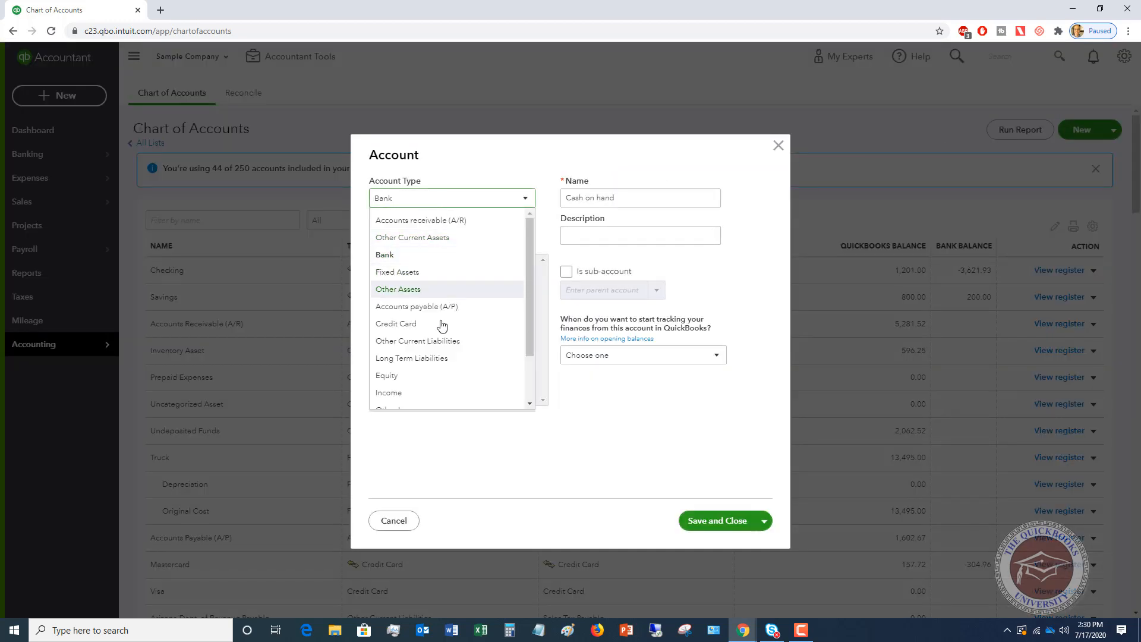
pyautogui.click(411, 358)
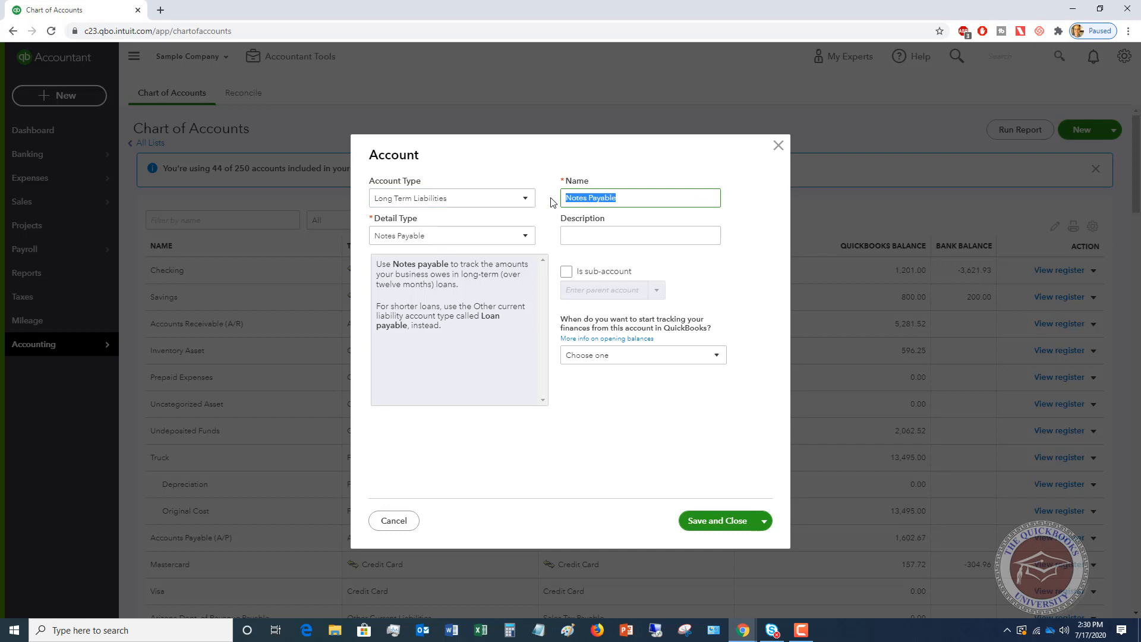
pyautogui.write('EIDL Loan')
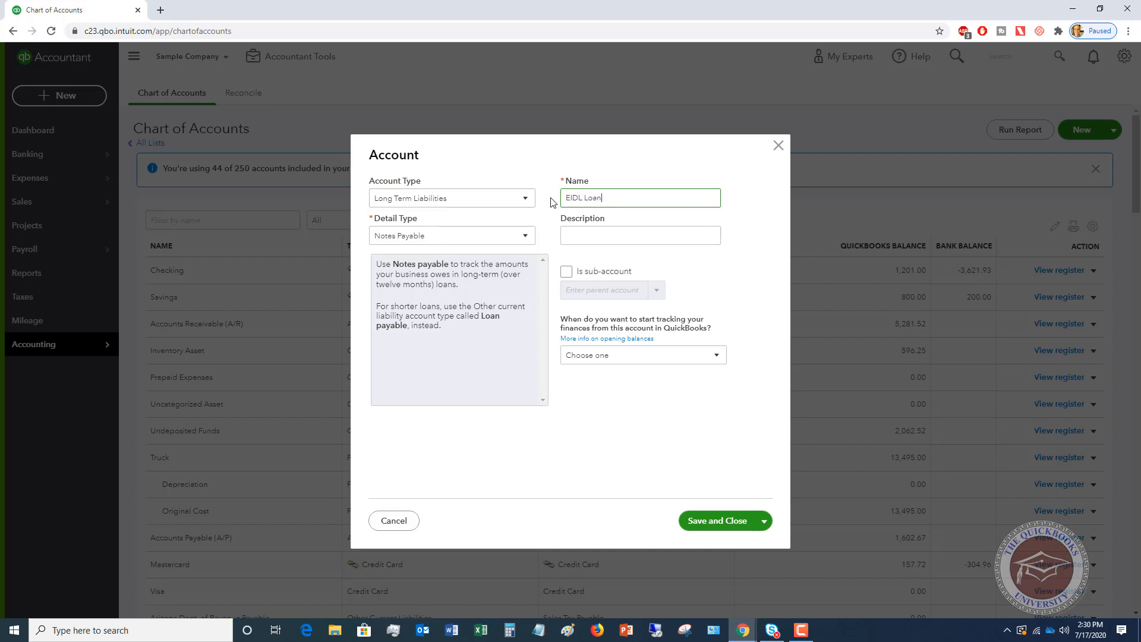
pyautogui.click(640, 235)
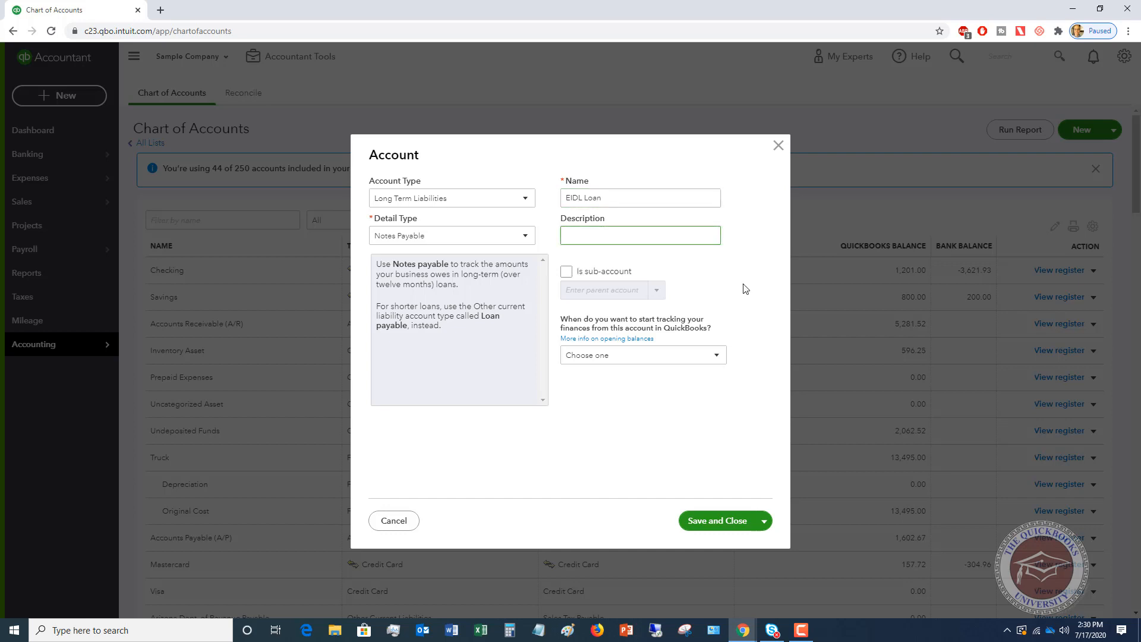
pyautogui.moveTo(735, 358)
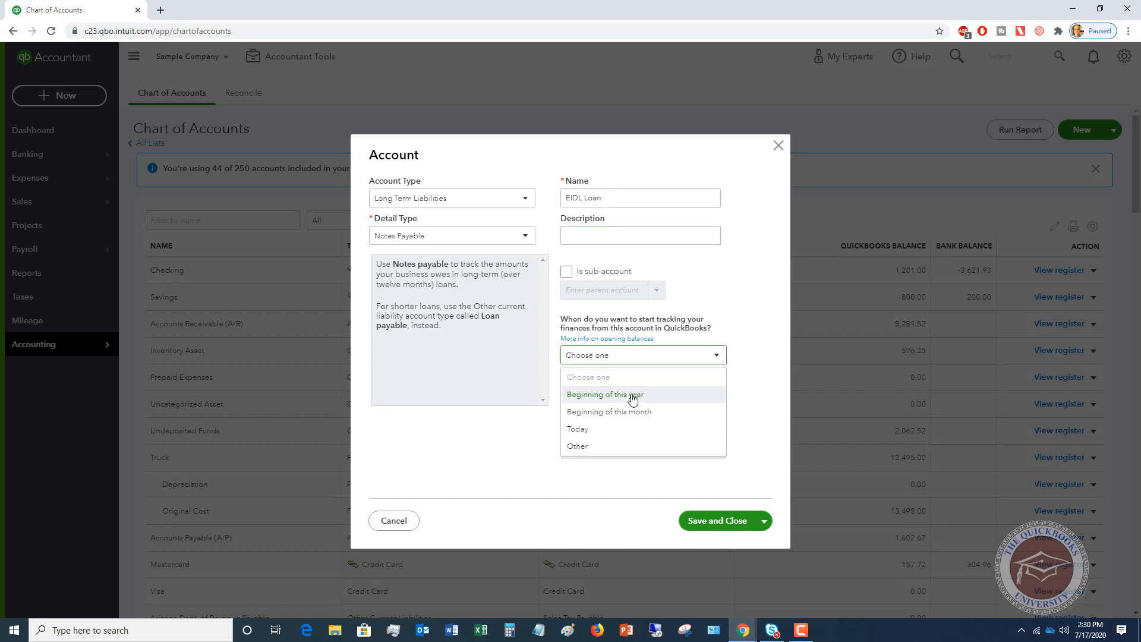
pyautogui.moveTo(578, 429)
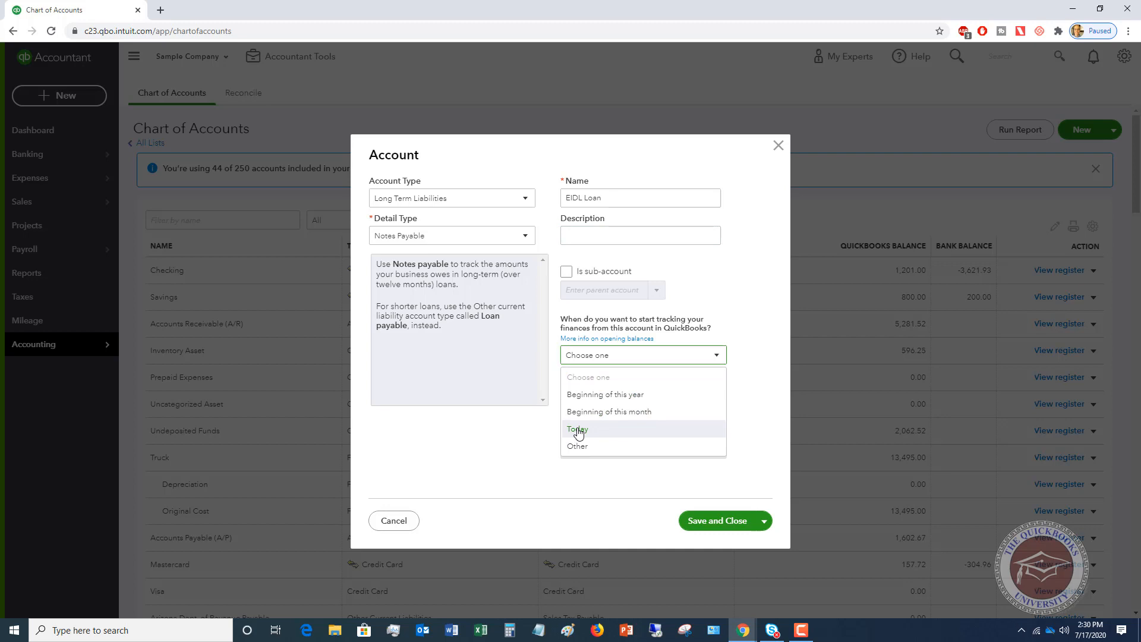
# Step: Track the EIDL Loan balance from today and save and close the account
pyautogui.click(578, 429)
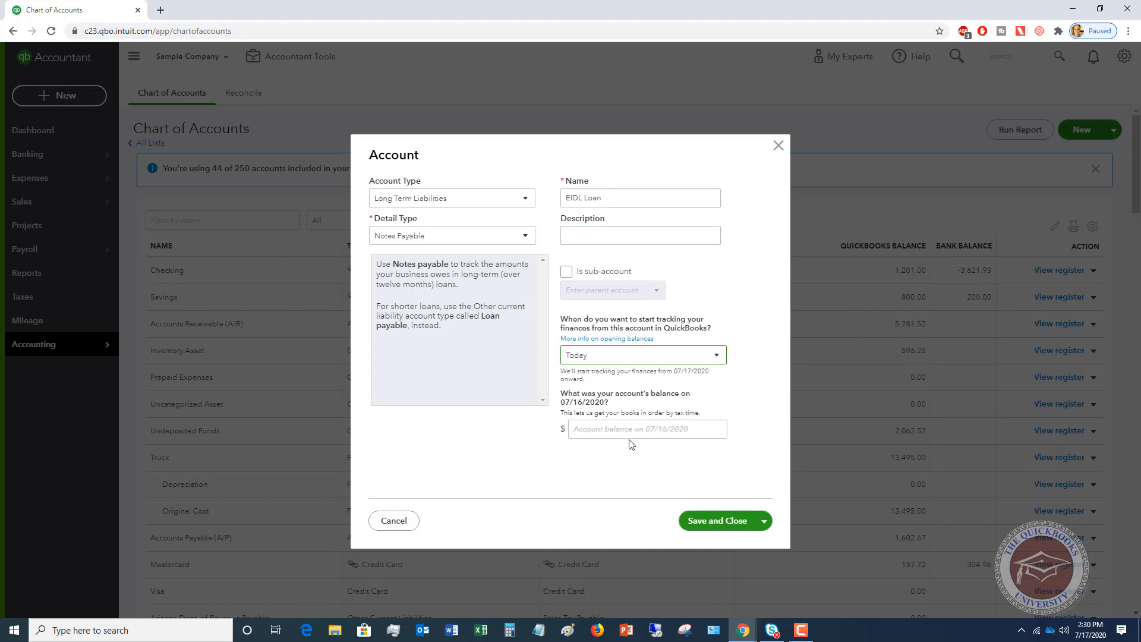
pyautogui.click(647, 429)
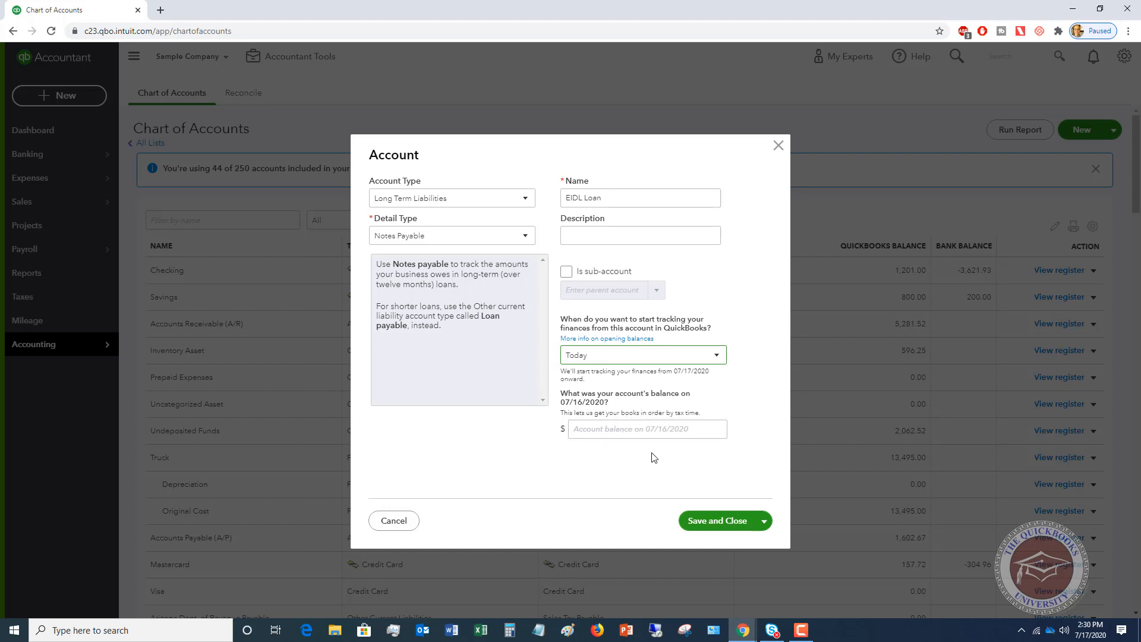
pyautogui.moveTo(654, 454)
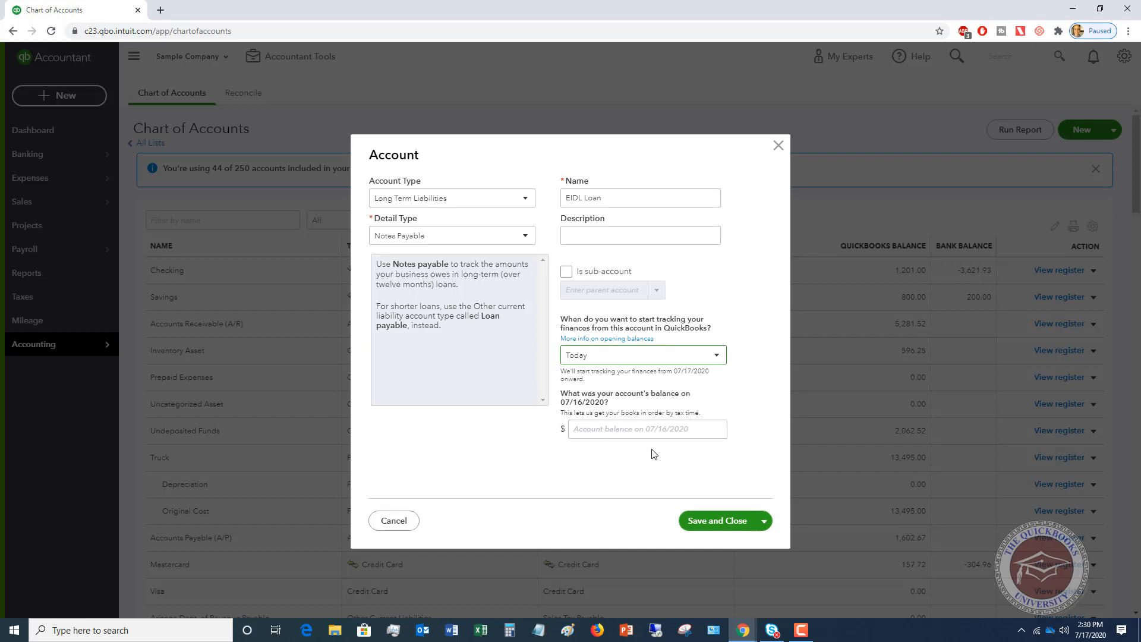
pyautogui.moveTo(652, 450)
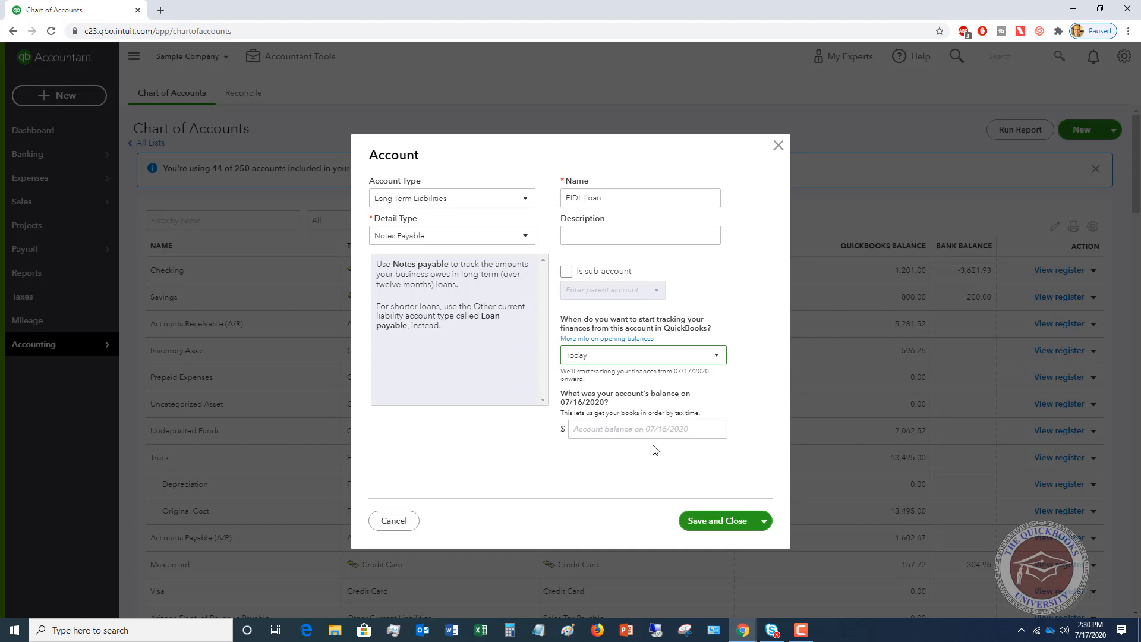
pyautogui.moveTo(656, 435)
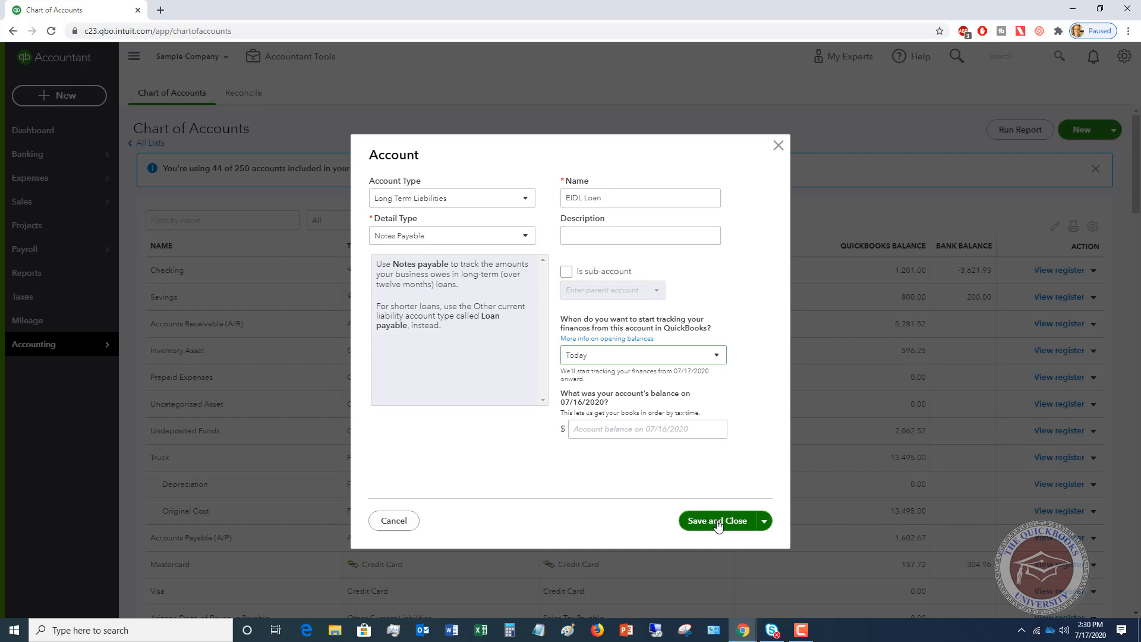
pyautogui.click(717, 521)
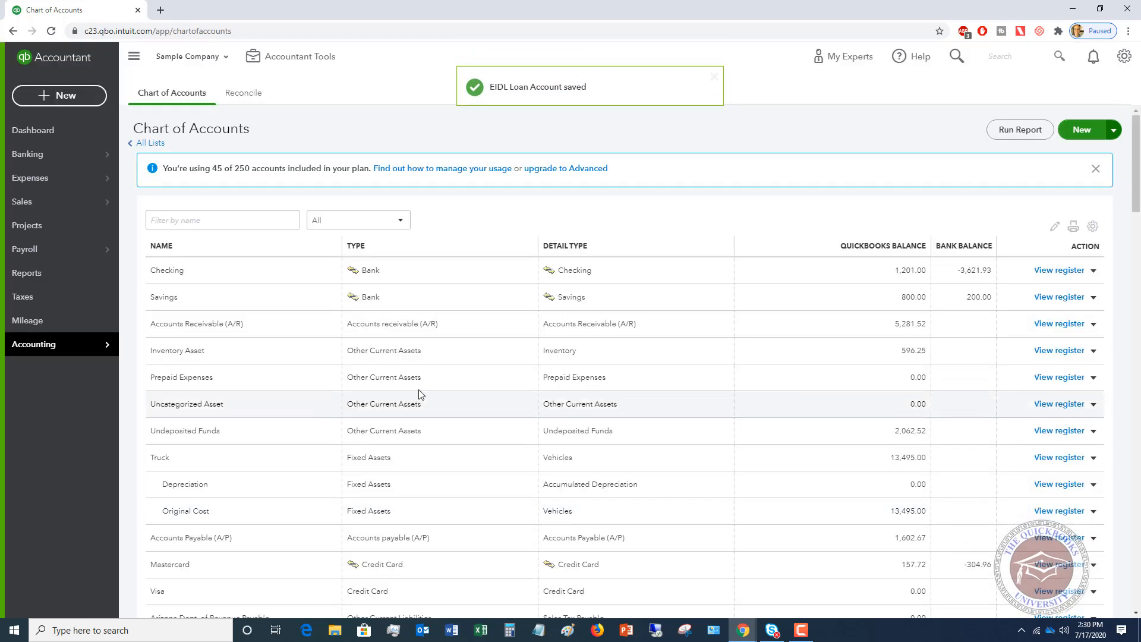
# Step: Check the new EIDL Loan row, then view the Savings account register
pyautogui.scroll(-3)
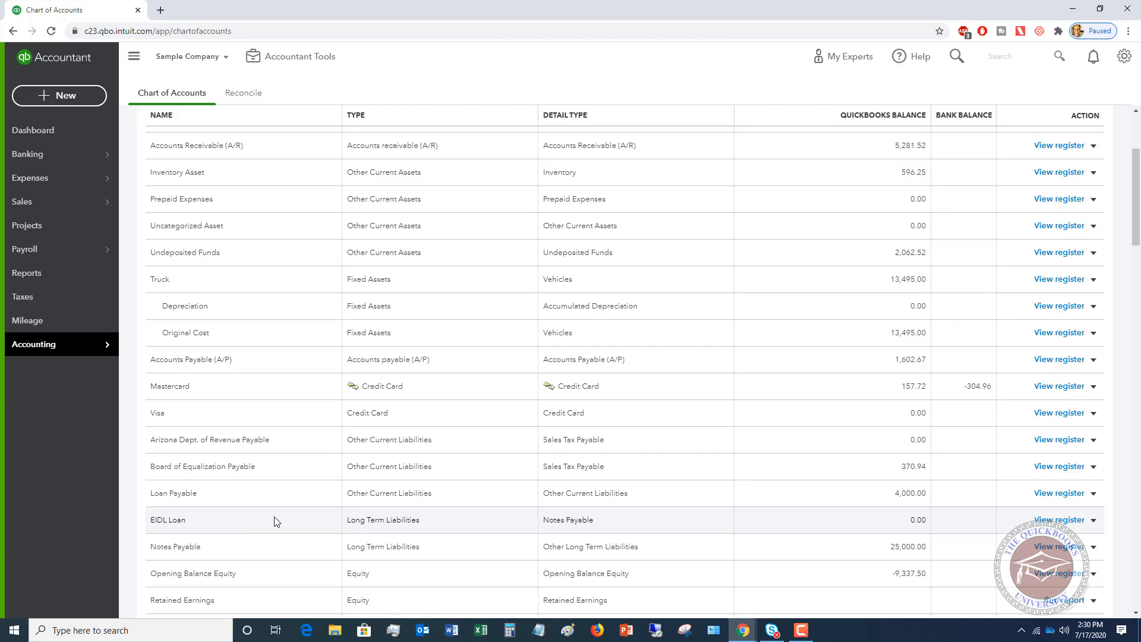
pyautogui.moveTo(491, 524)
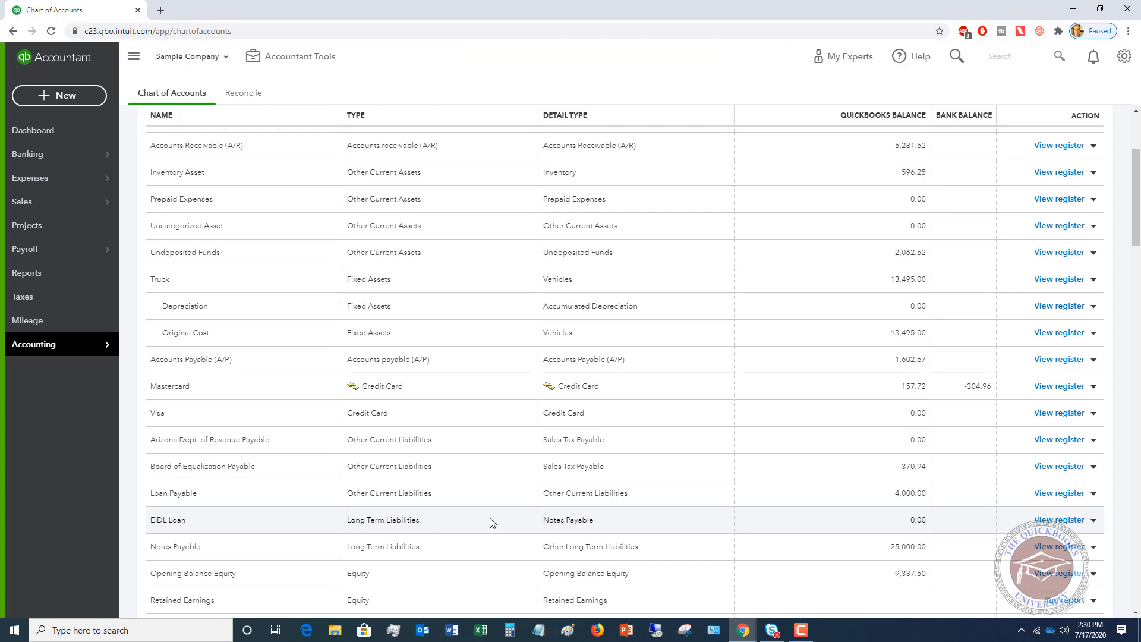
pyautogui.moveTo(887, 527)
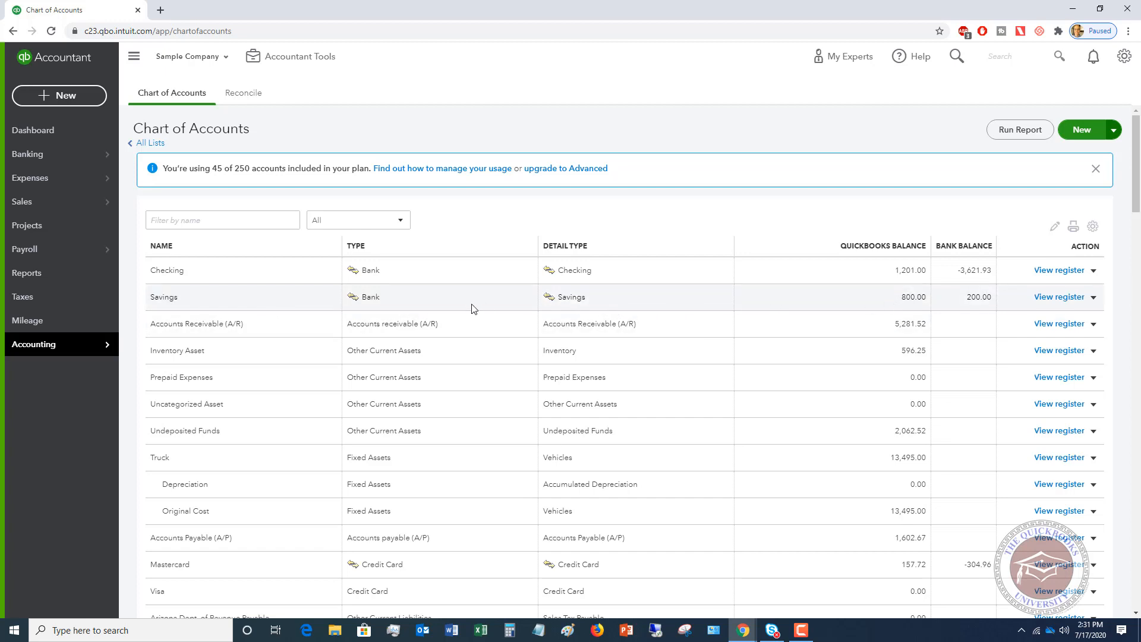
pyautogui.moveTo(1061, 298)
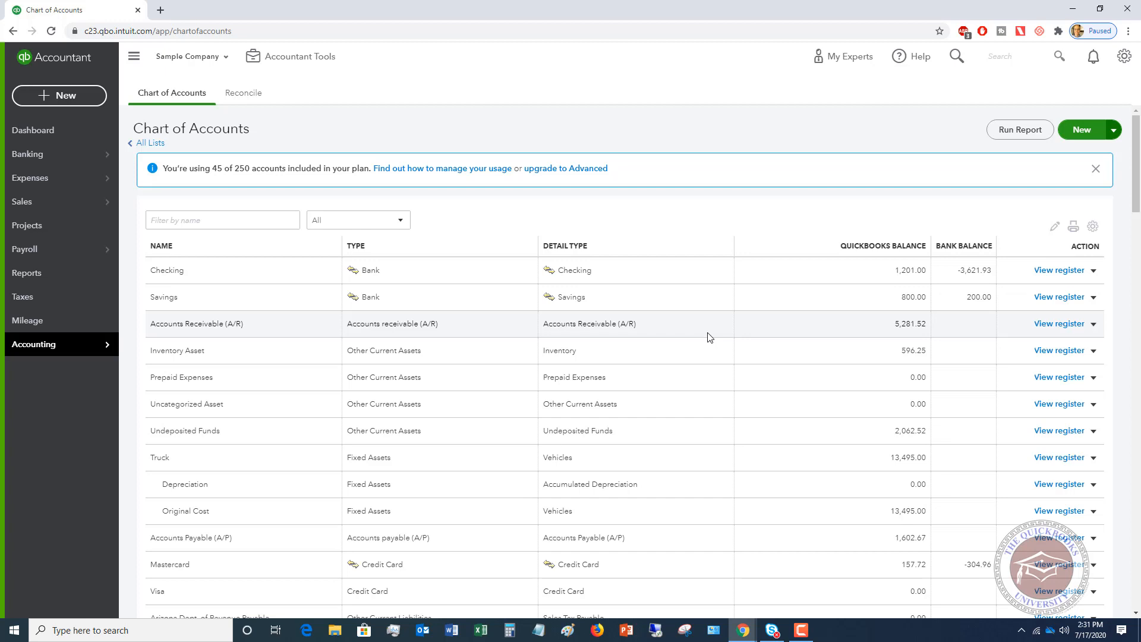
pyautogui.moveTo(767, 465)
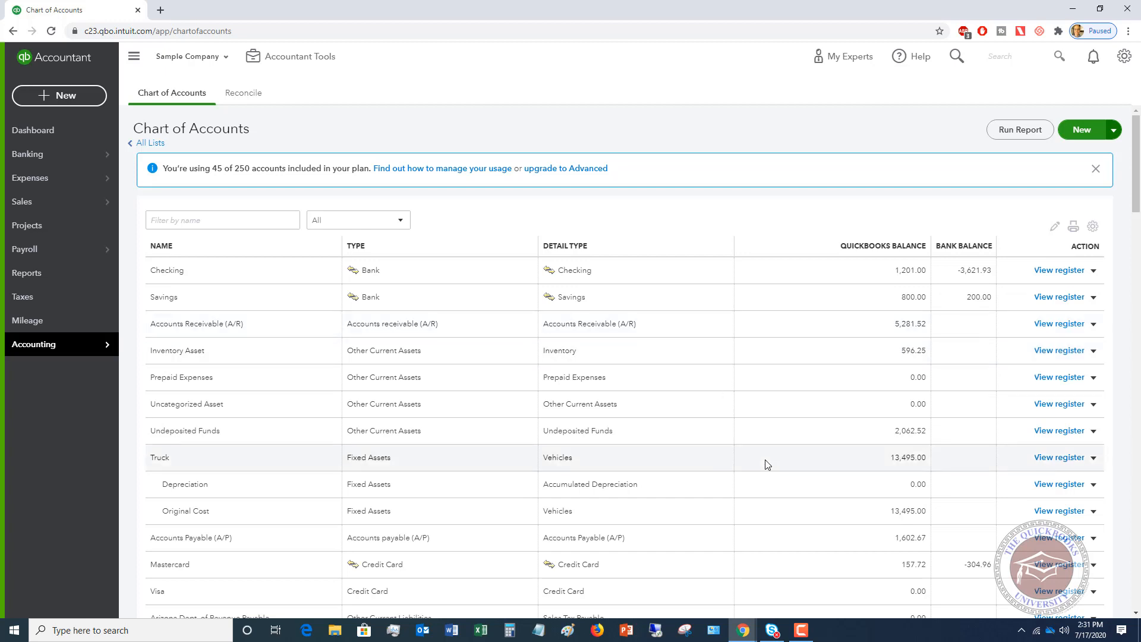
pyautogui.moveTo(779, 409)
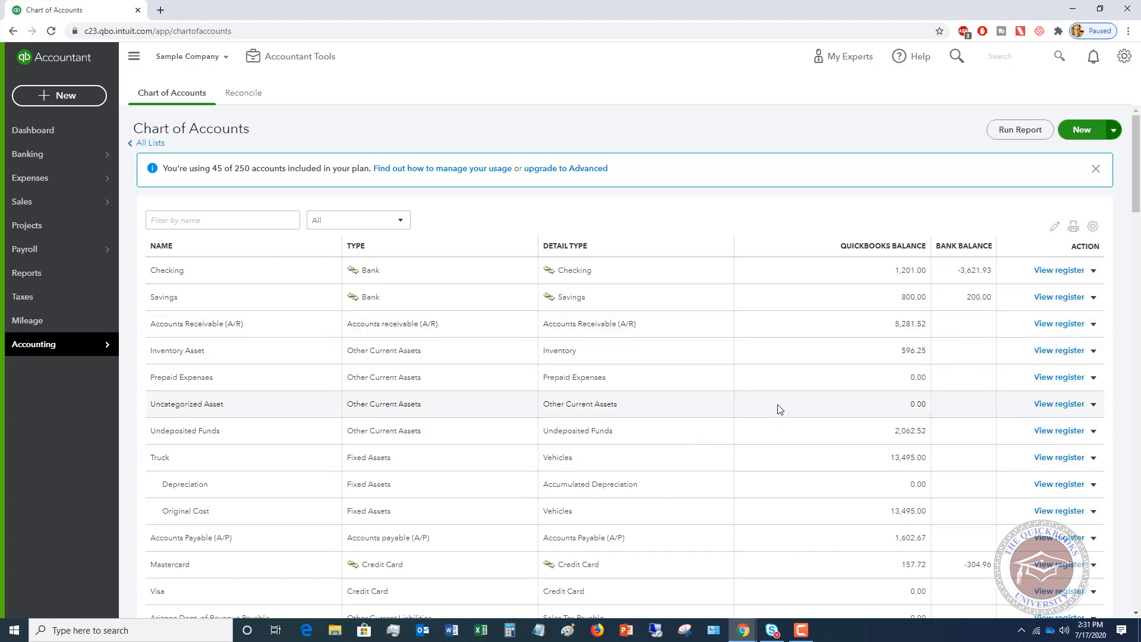
pyautogui.moveTo(784, 410)
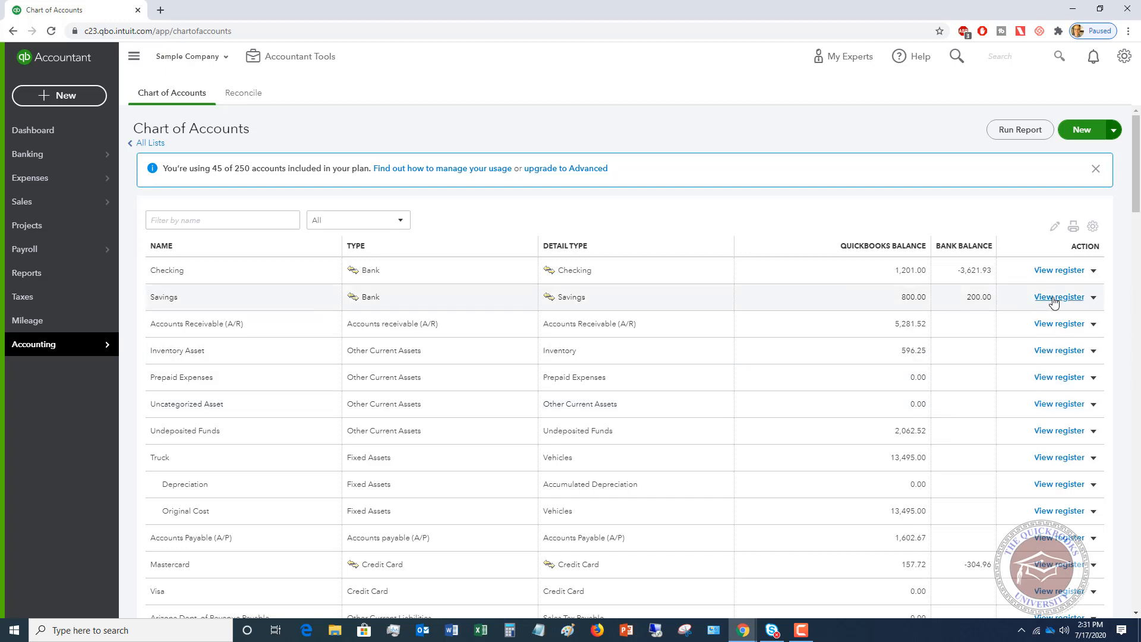
pyautogui.click(1059, 297)
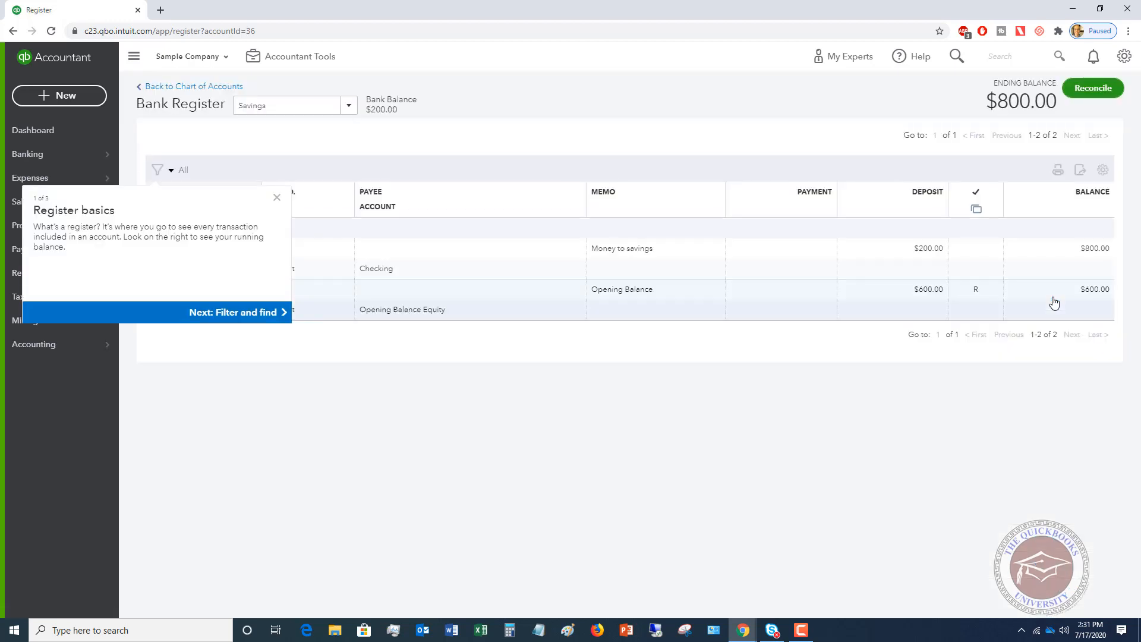
# Step: Dismiss the Register basics tip and return to the Chart of Accounts
pyautogui.click(277, 197)
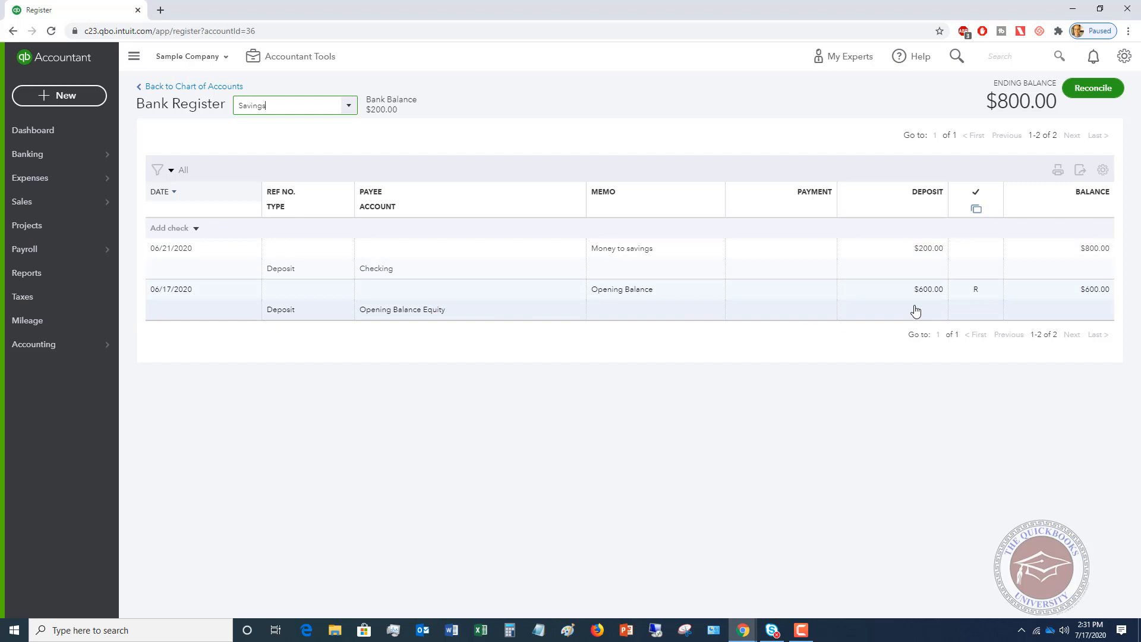
pyautogui.moveTo(439, 320)
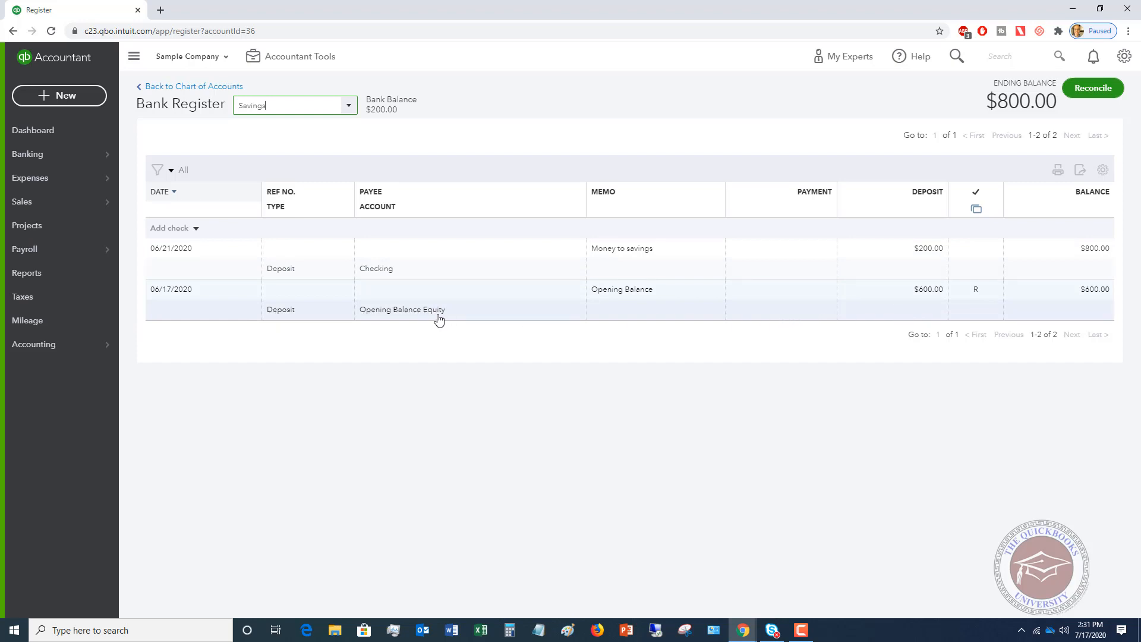
pyautogui.moveTo(445, 320)
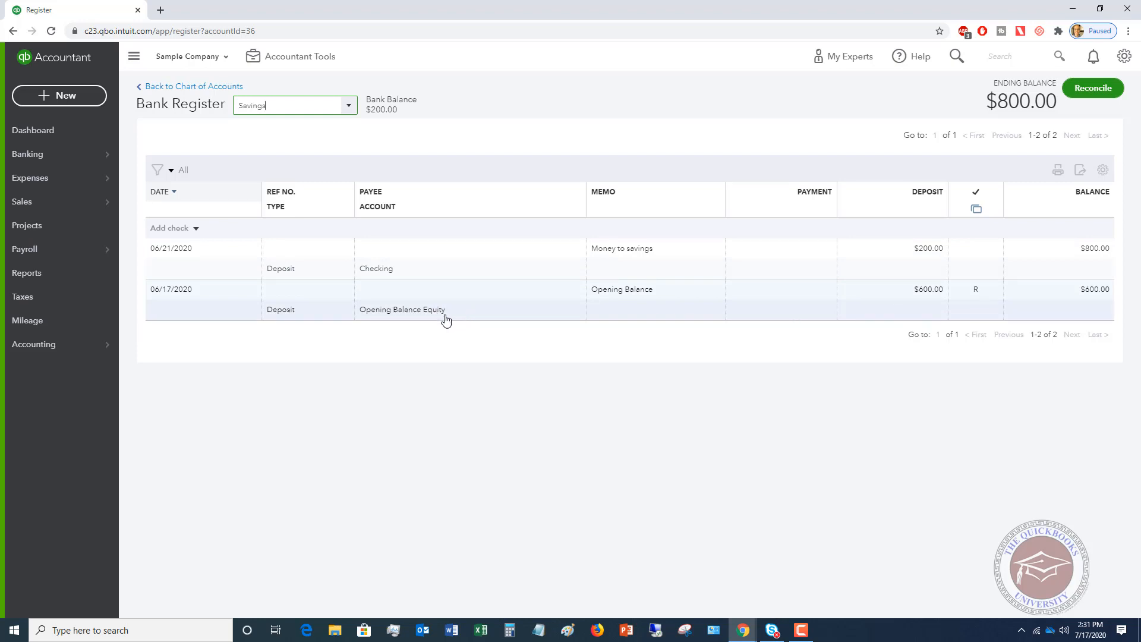
pyautogui.moveTo(711, 320)
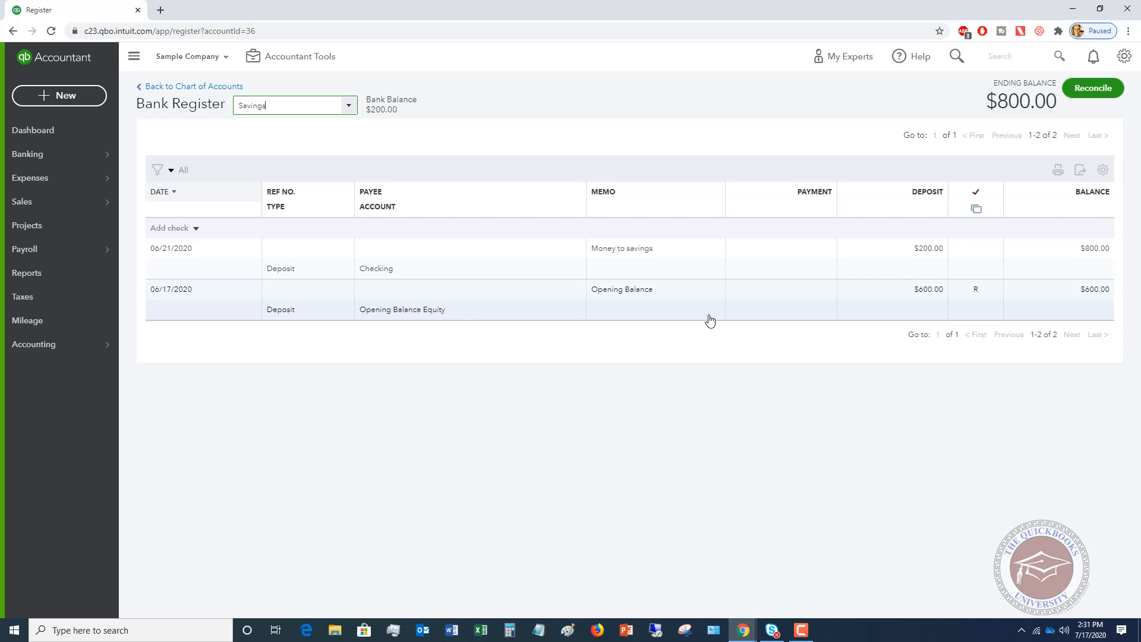
pyautogui.moveTo(191, 85)
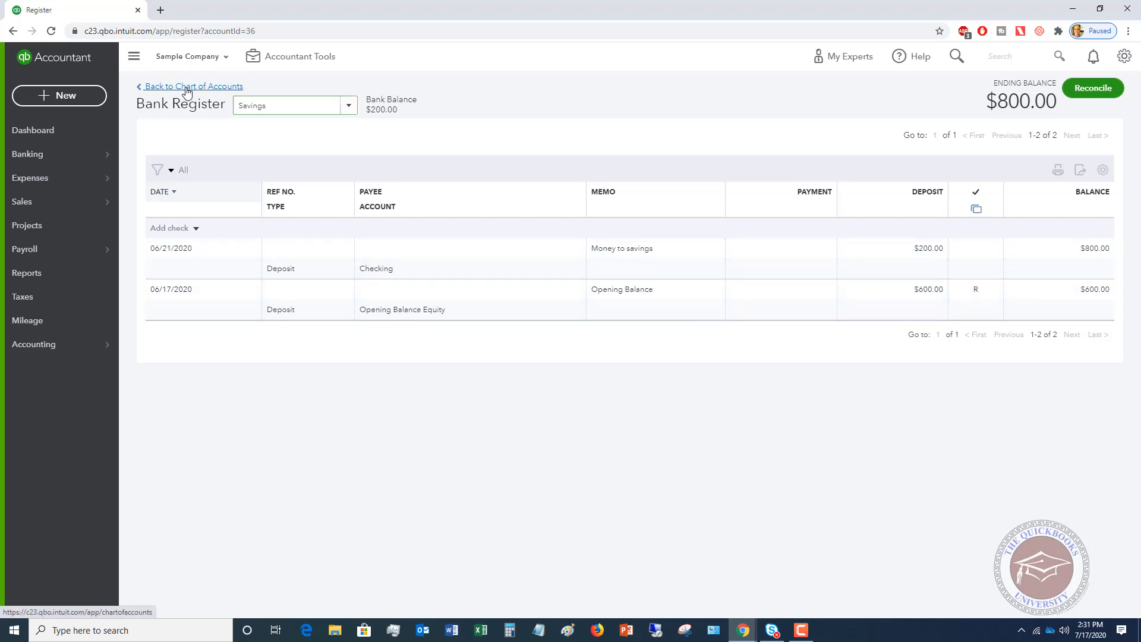
pyautogui.click(192, 85)
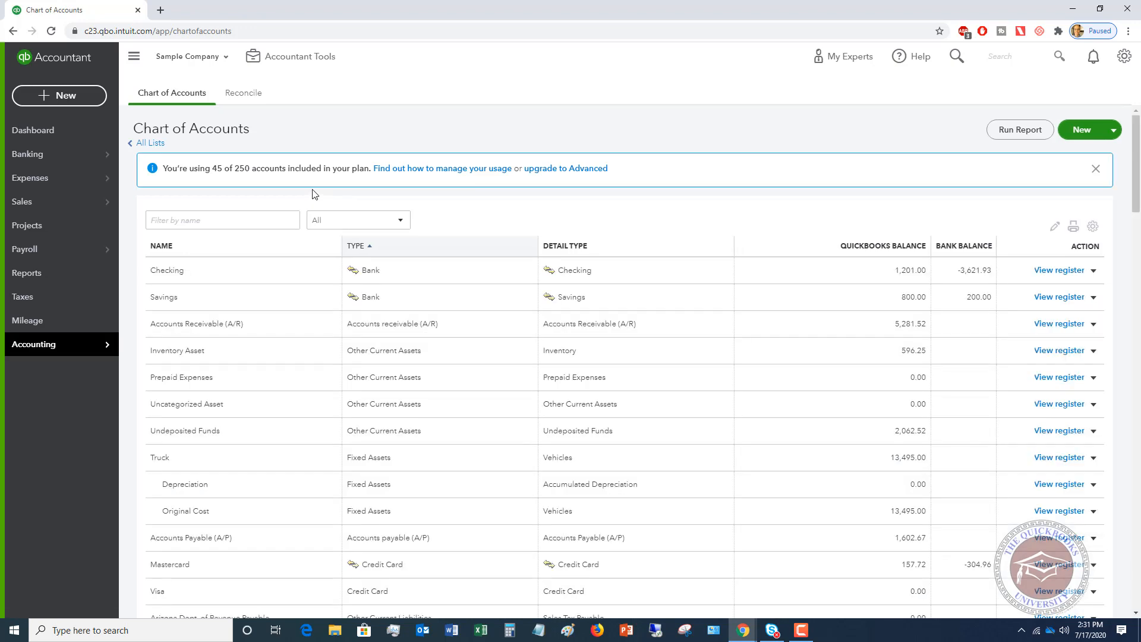
# Step: Create a Bank deposit from + New and enter SBA as the first line's source
pyautogui.click(59, 95)
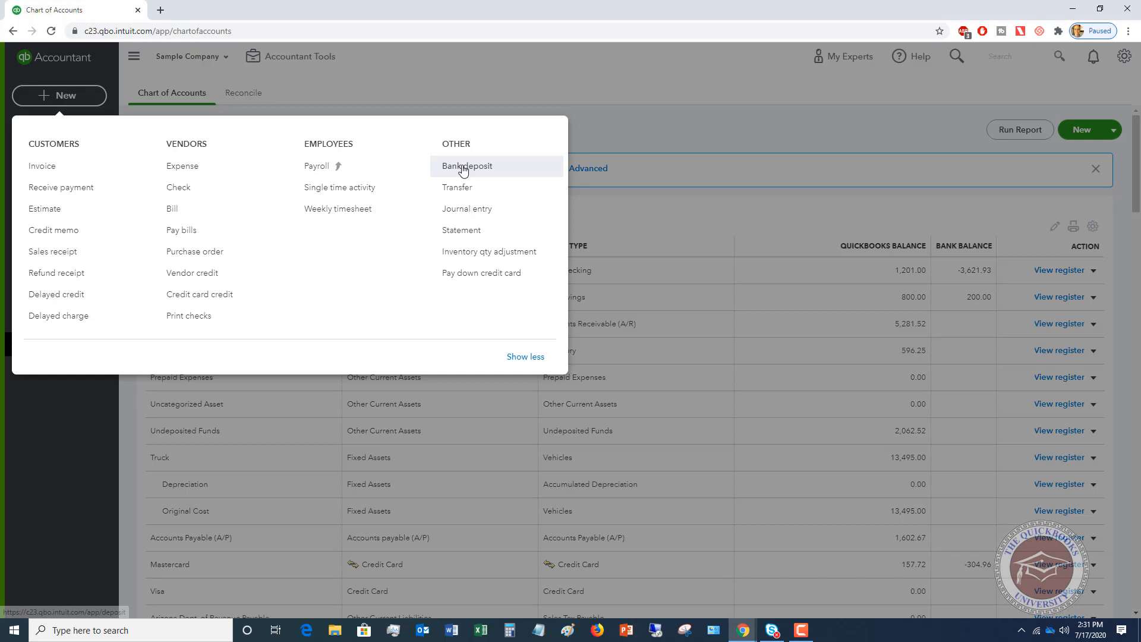
pyautogui.click(466, 167)
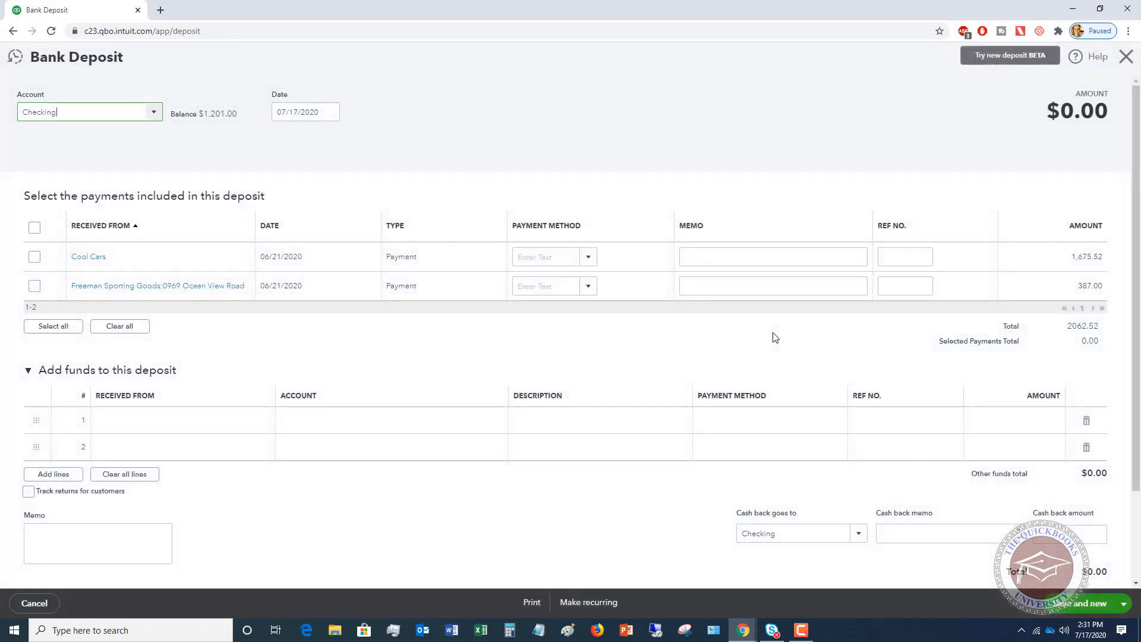
pyautogui.moveTo(159, 420)
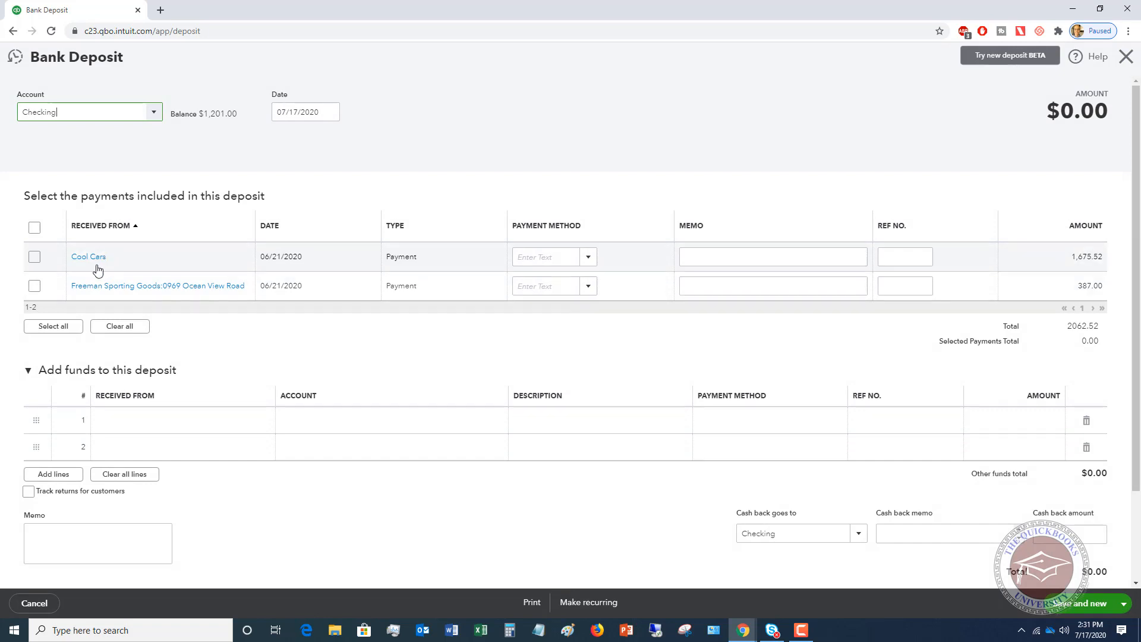
pyautogui.moveTo(138, 281)
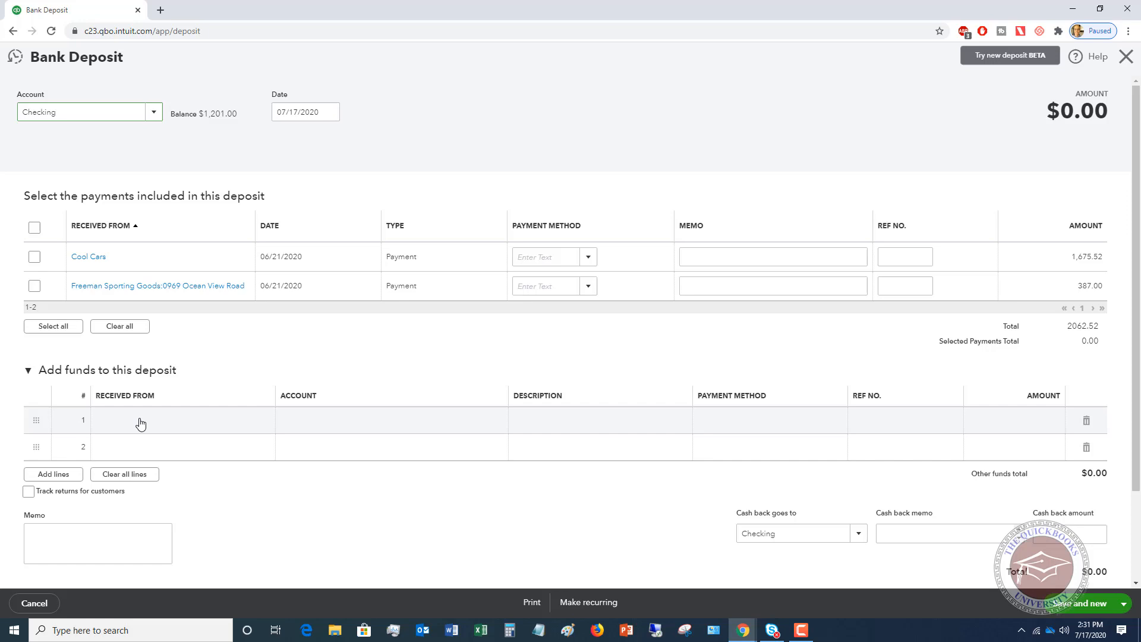
pyautogui.write('SBA')
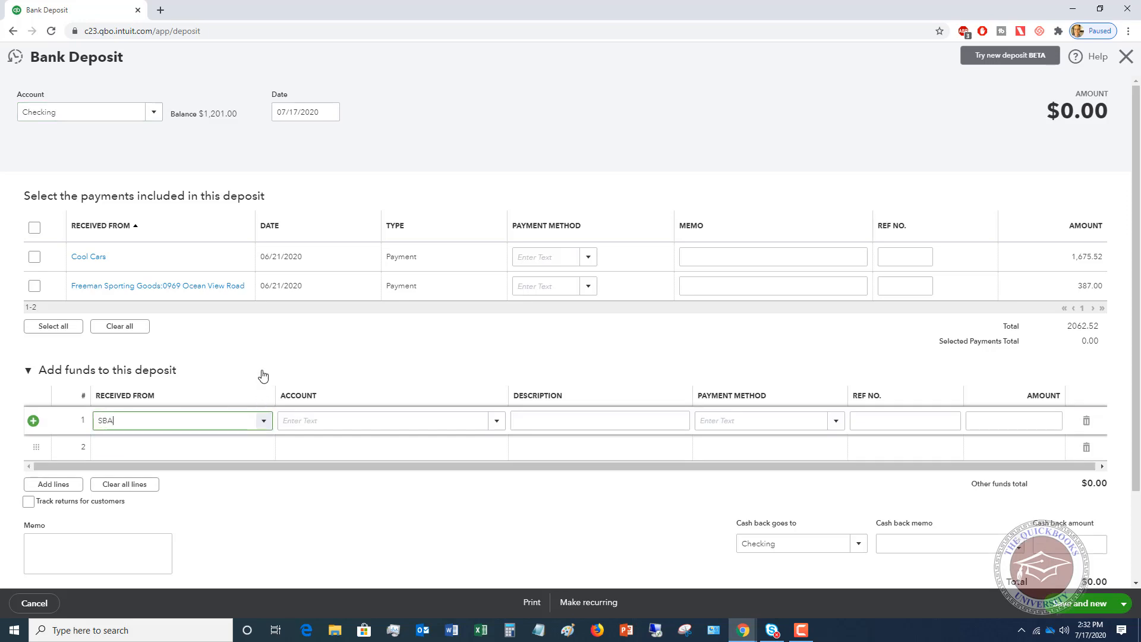
# Step: Add SBA as a new vendor for the Received From field
pyautogui.click(181, 419)
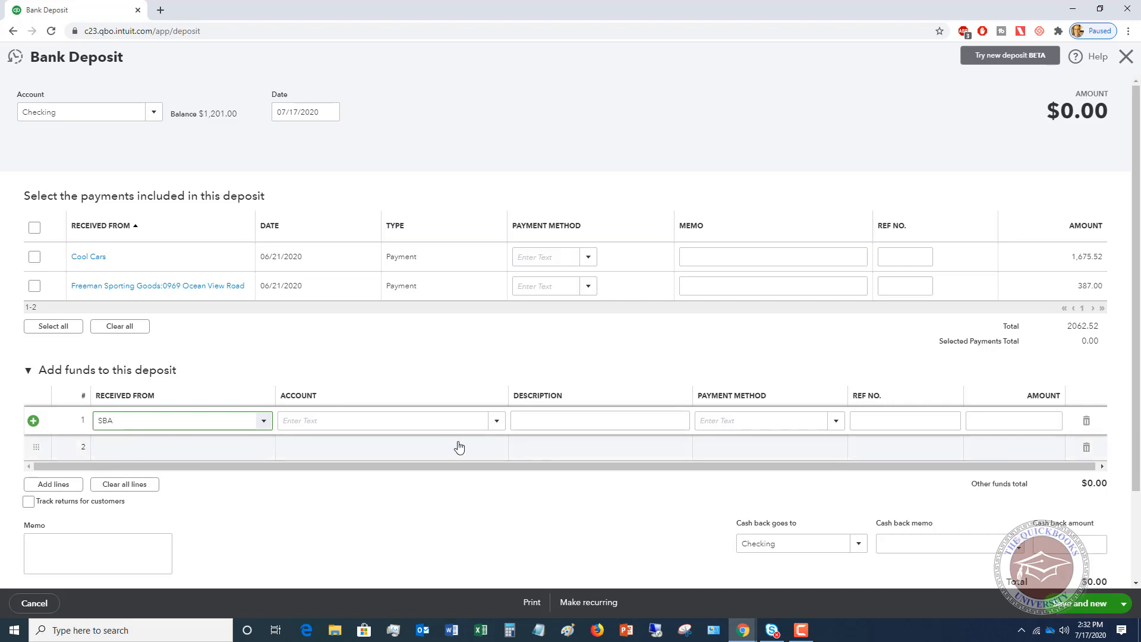
pyautogui.click(182, 420)
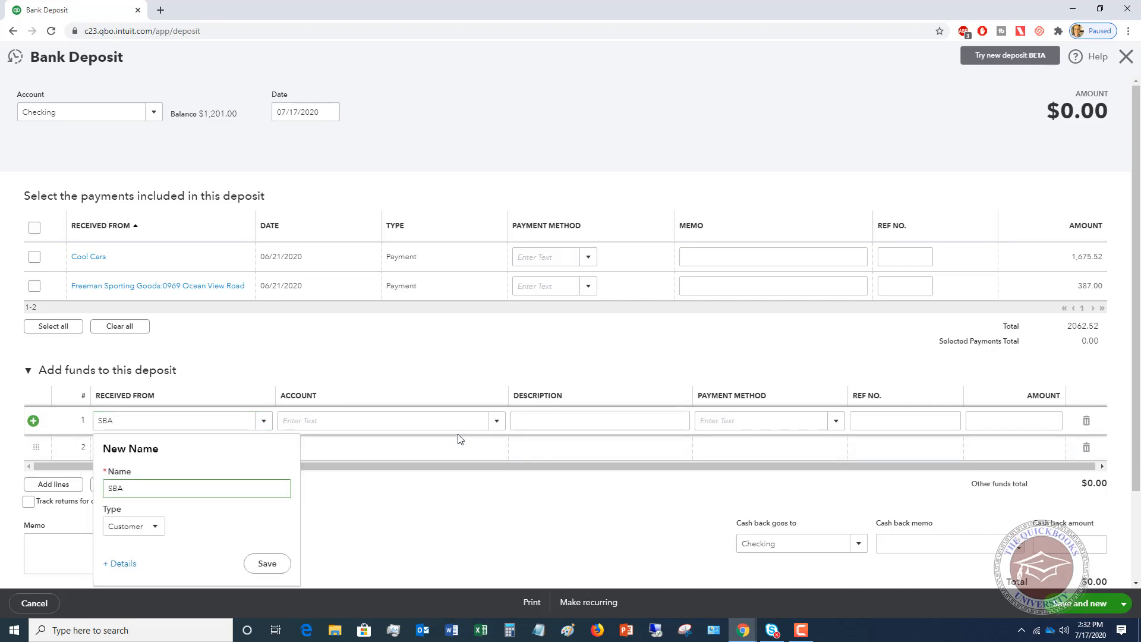
pyautogui.click(155, 526)
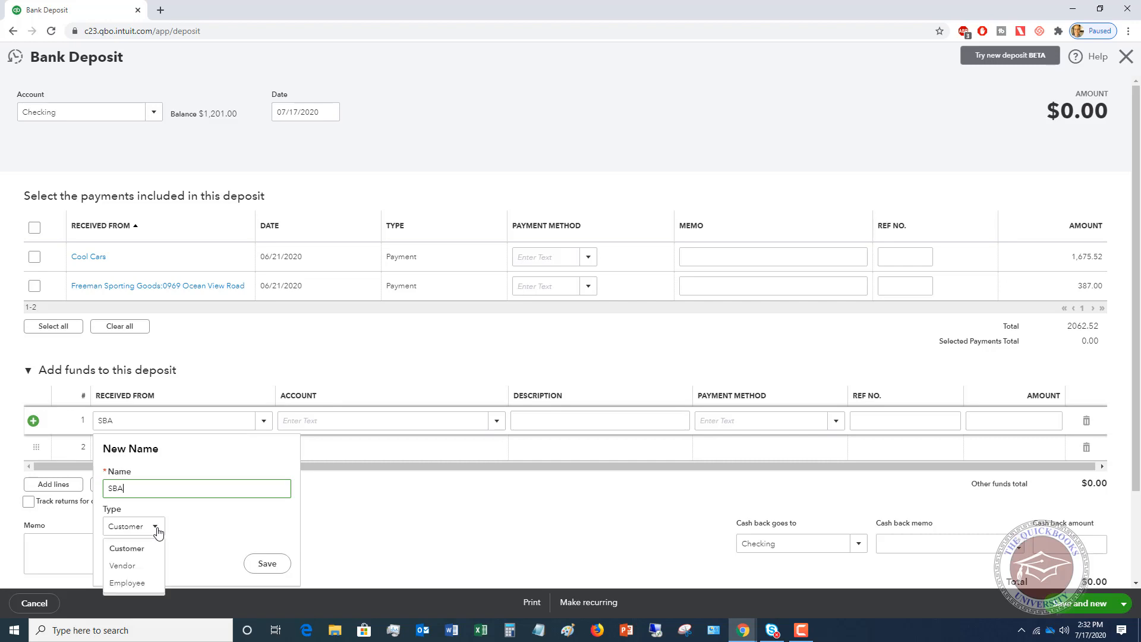
pyautogui.click(123, 566)
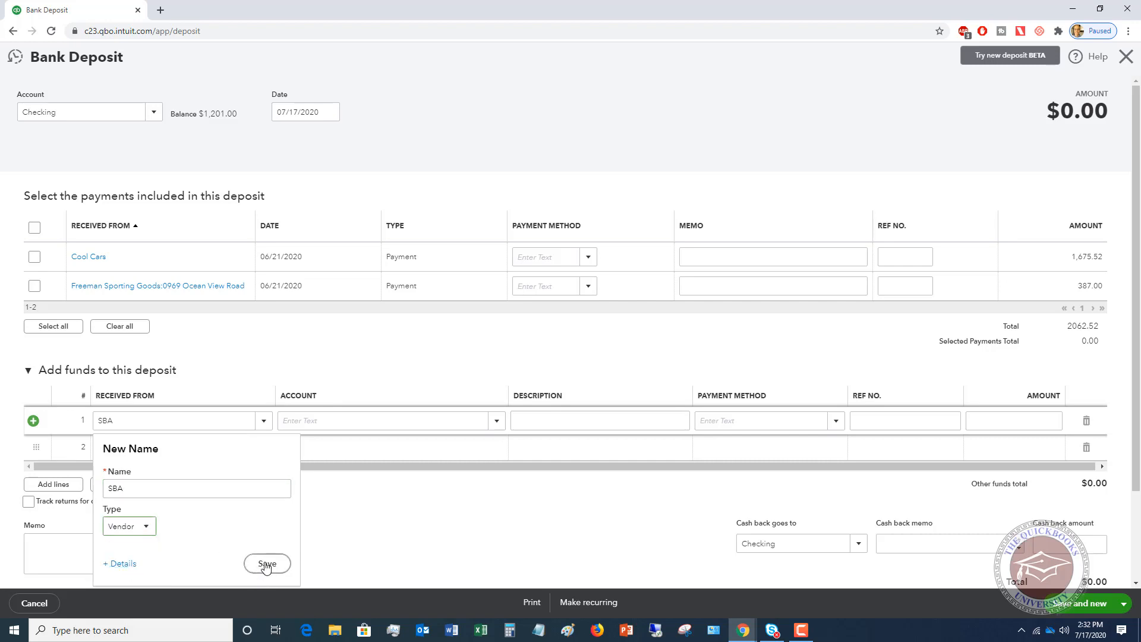
pyautogui.click(268, 564)
pyautogui.write('EIDL')
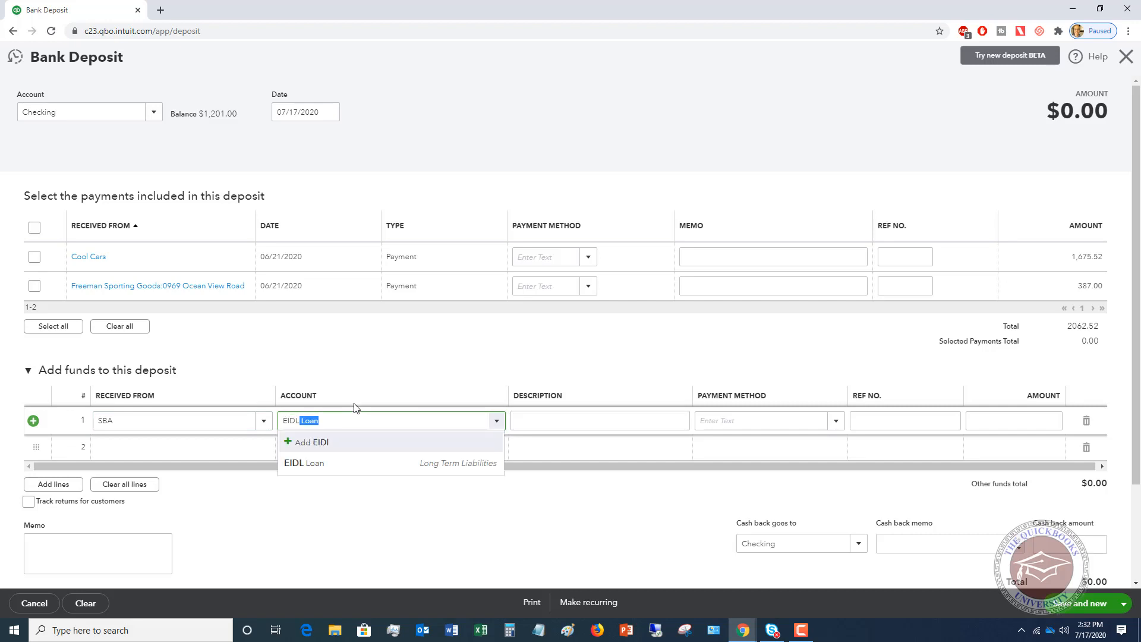
pyautogui.moveTo(353, 417)
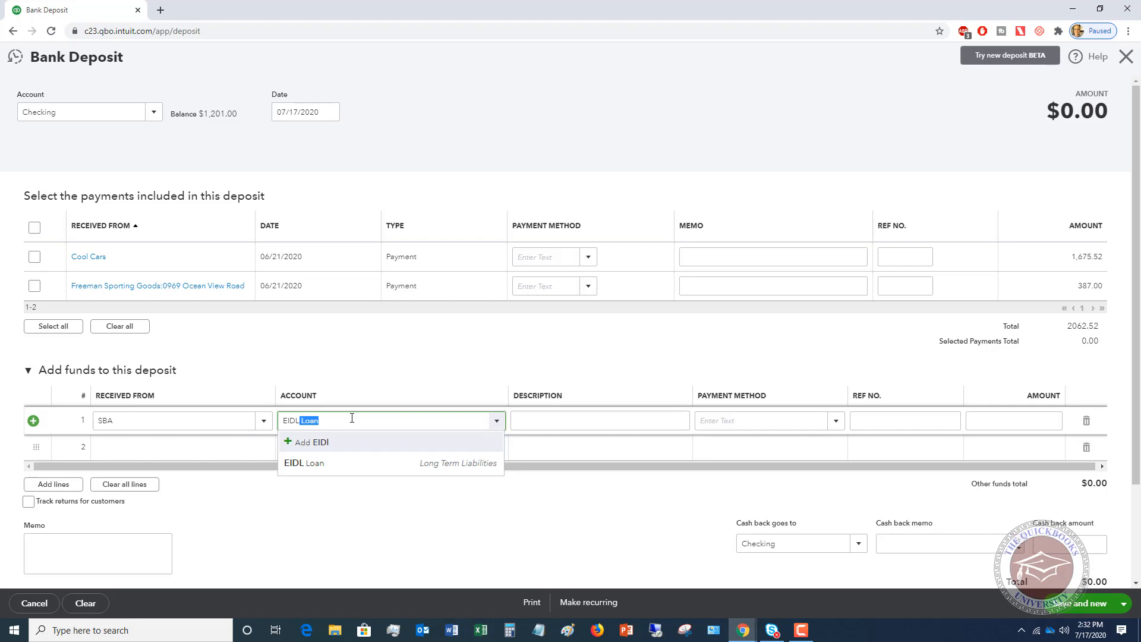
# Step: Book the SBA line to the EIDL Loan account with an amount of 150000
pyautogui.click(304, 462)
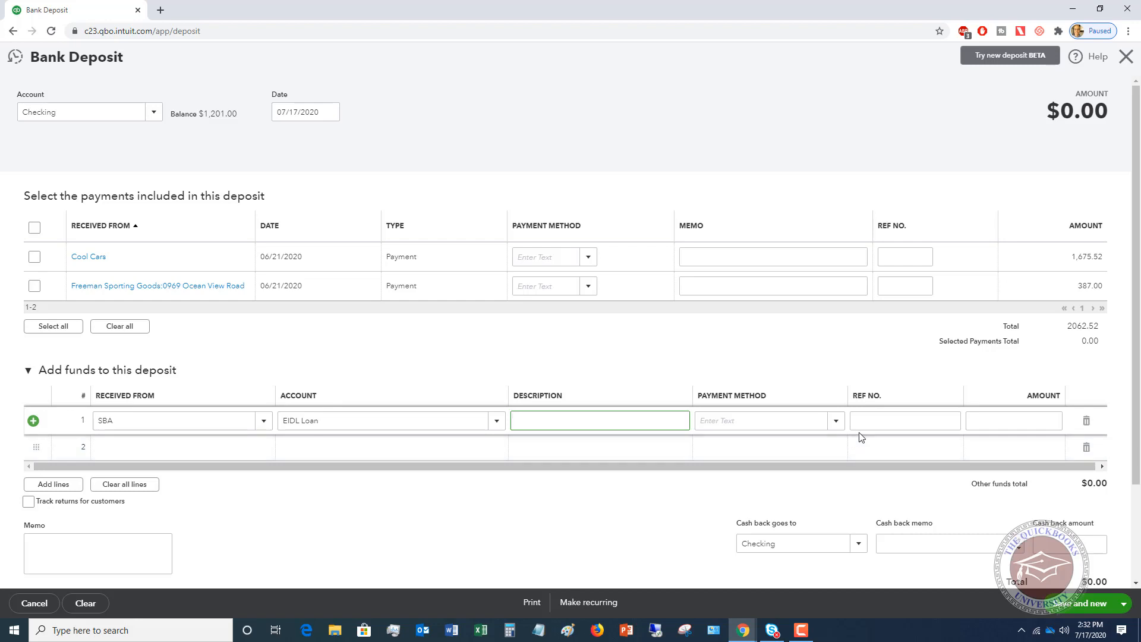
pyautogui.click(1013, 419)
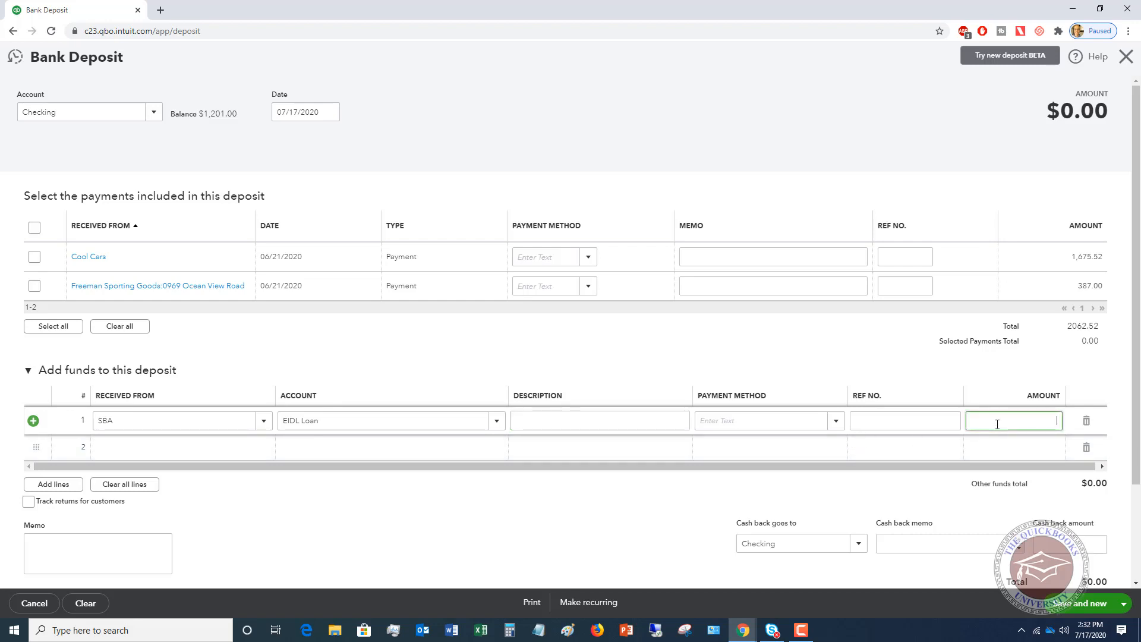
pyautogui.write('1500000.00')
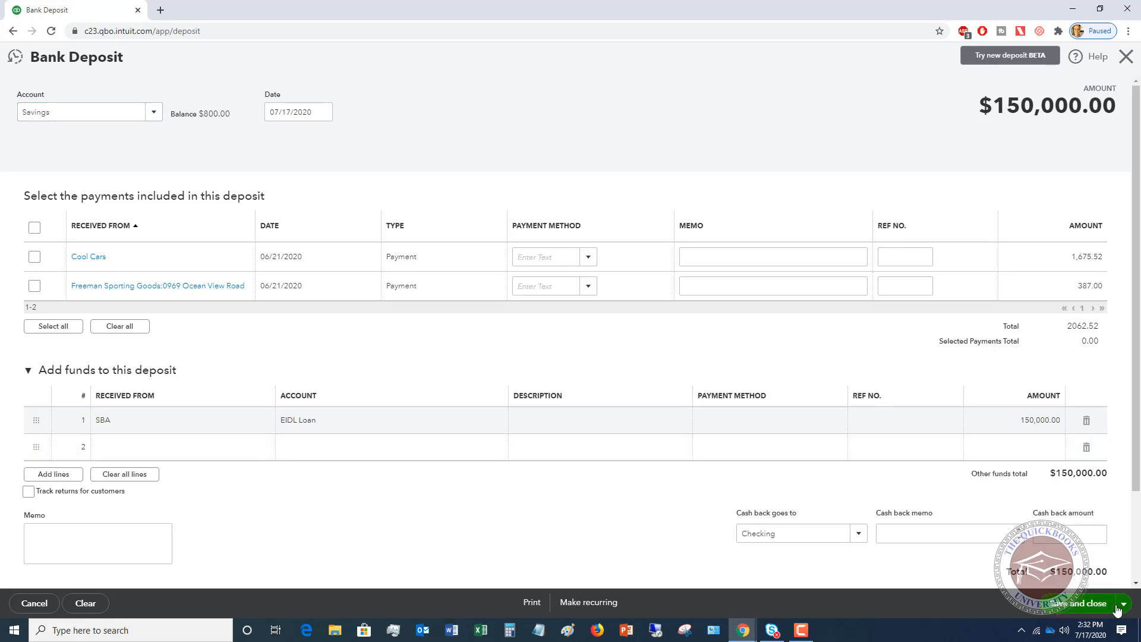
# Step: Save and close the deposit, then check Savings and EIDL Loan balances in the Chart of Accounts
pyautogui.click(1078, 604)
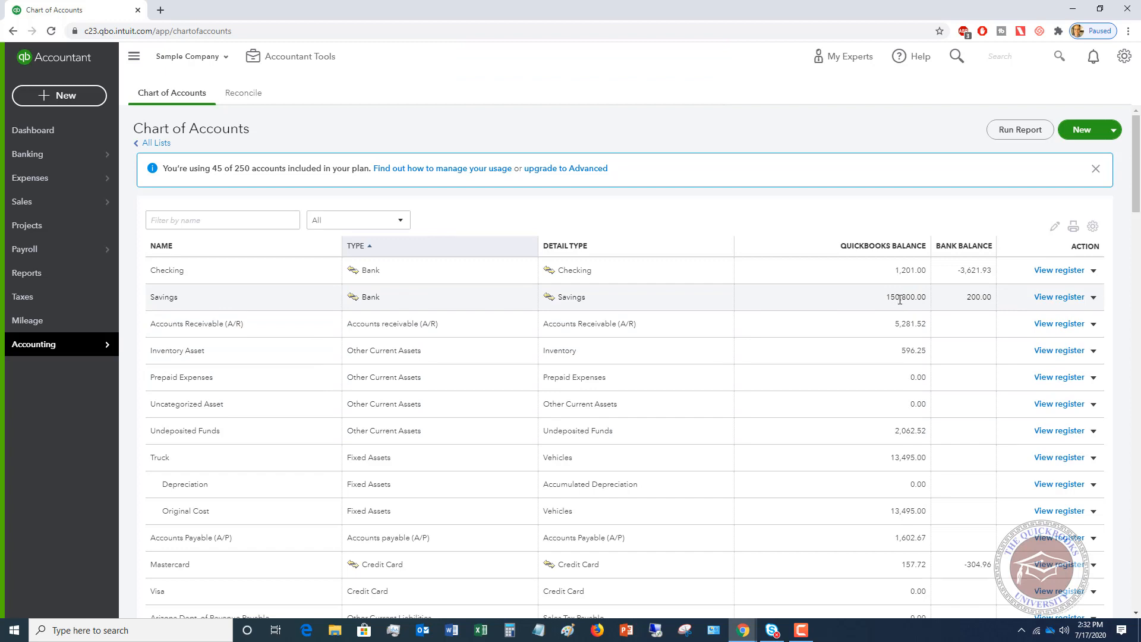
pyautogui.scroll(-3)
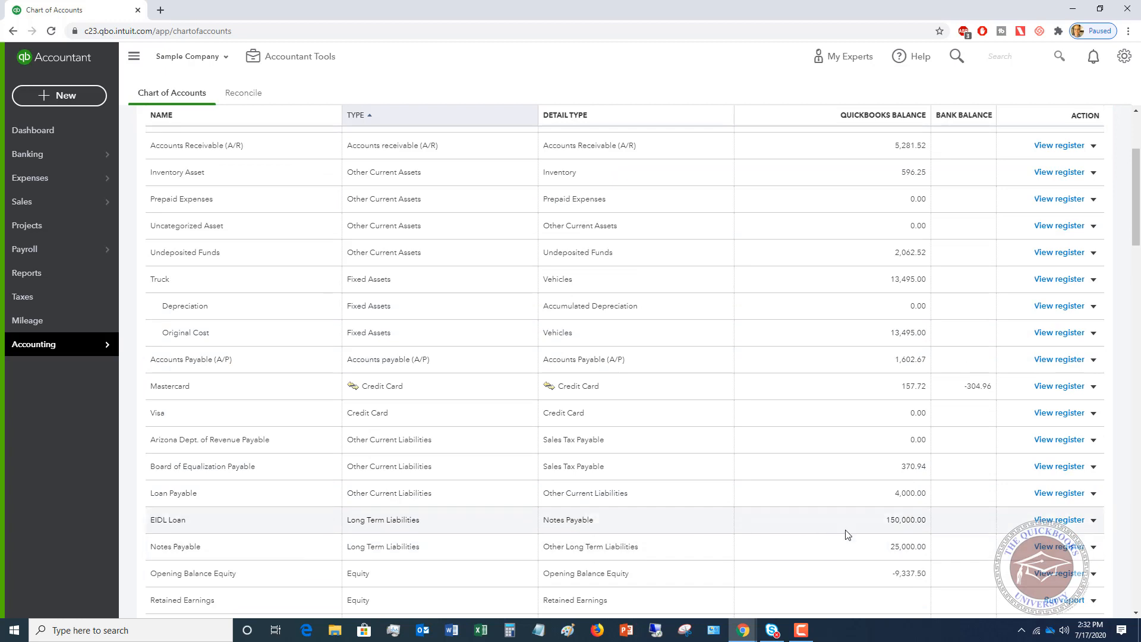
pyautogui.moveTo(887, 529)
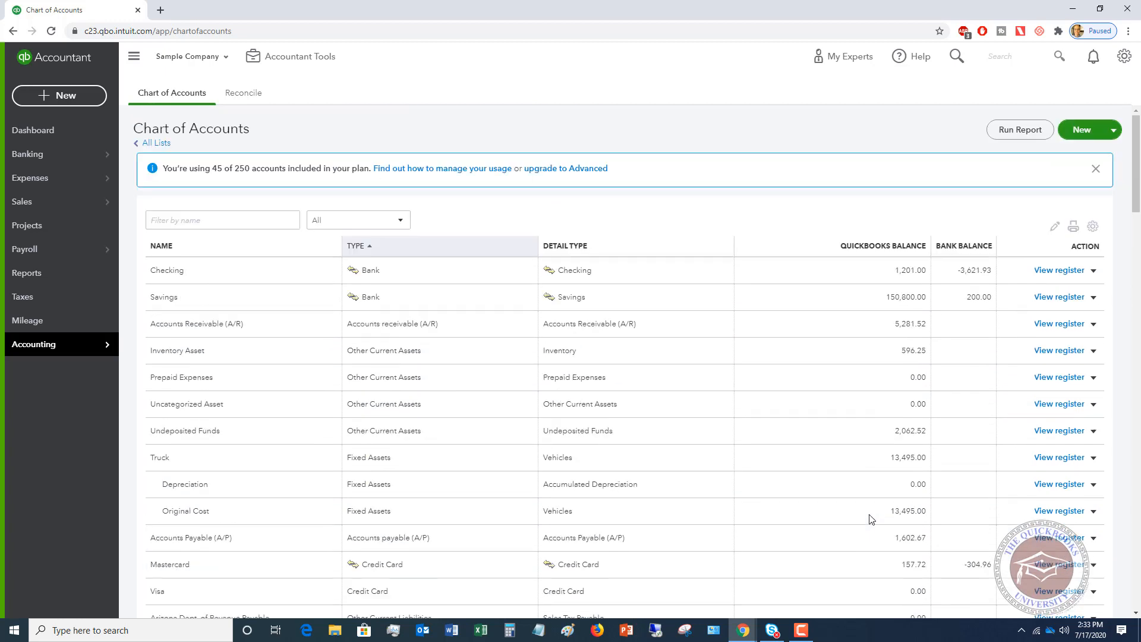
pyautogui.moveTo(871, 510)
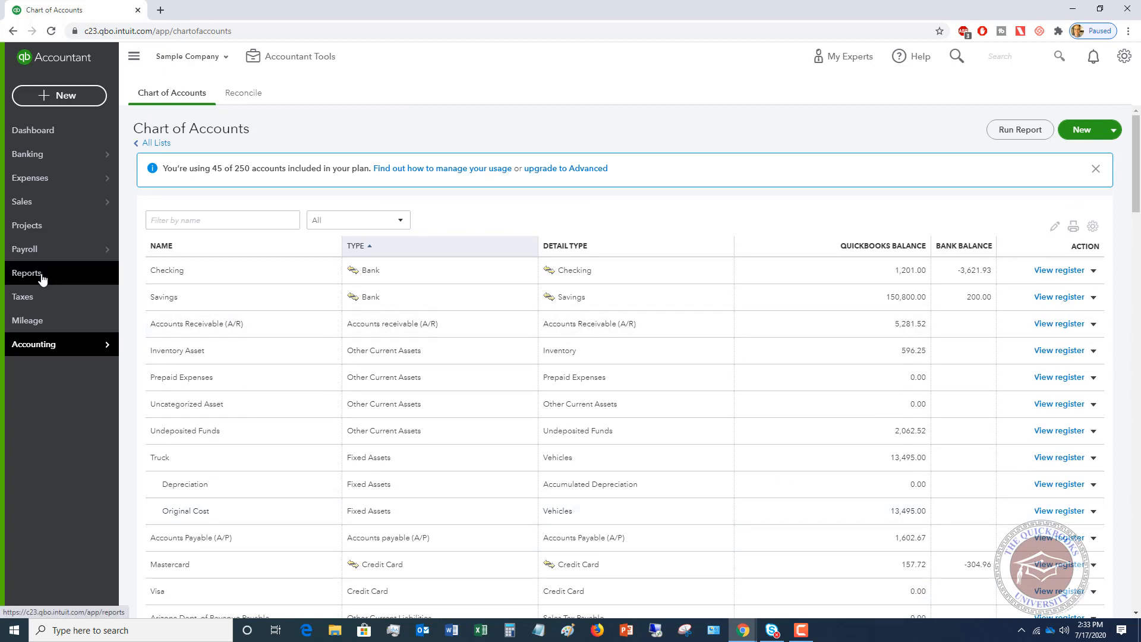
# Step: Run the Balance Sheet from Reports and scroll through assets and long-term liabilities
pyautogui.click(27, 273)
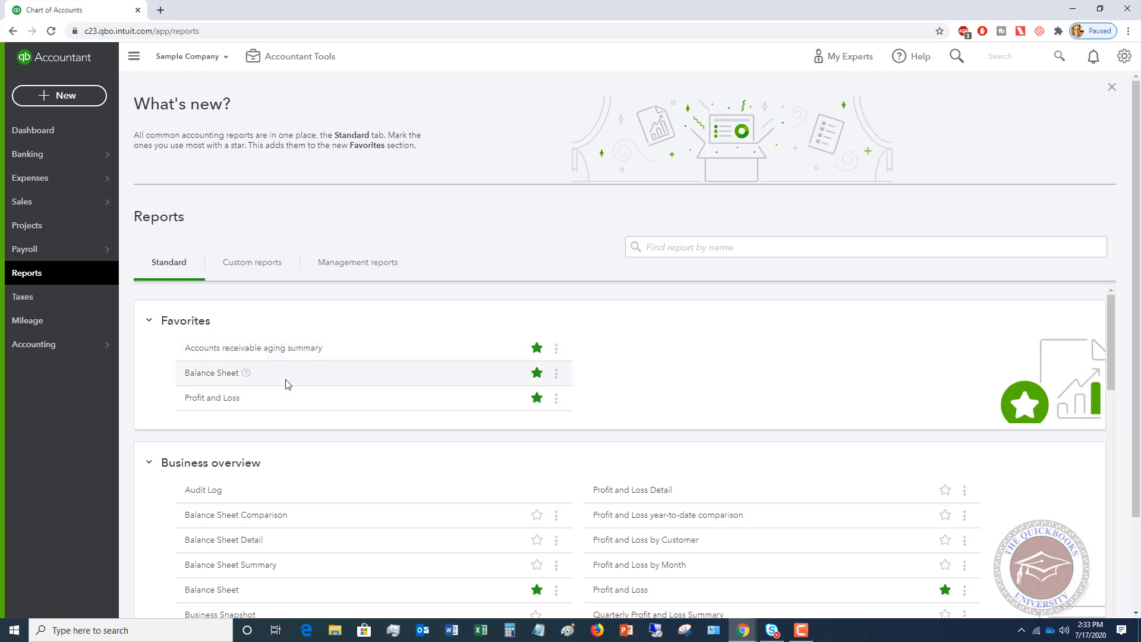
pyautogui.click(212, 372)
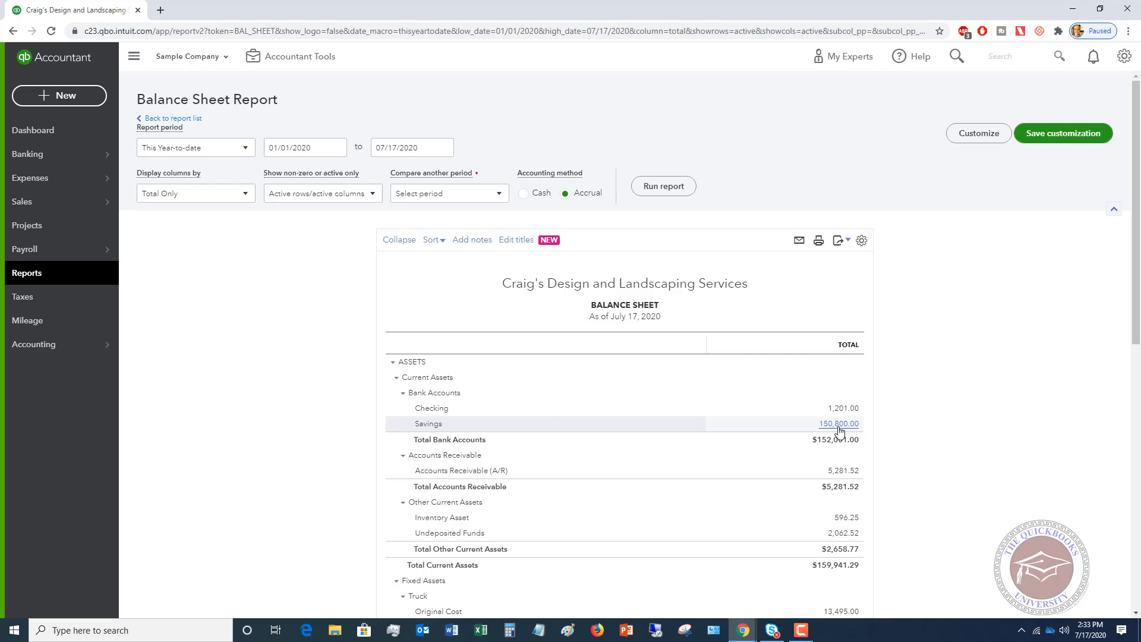
pyautogui.scroll(-3)
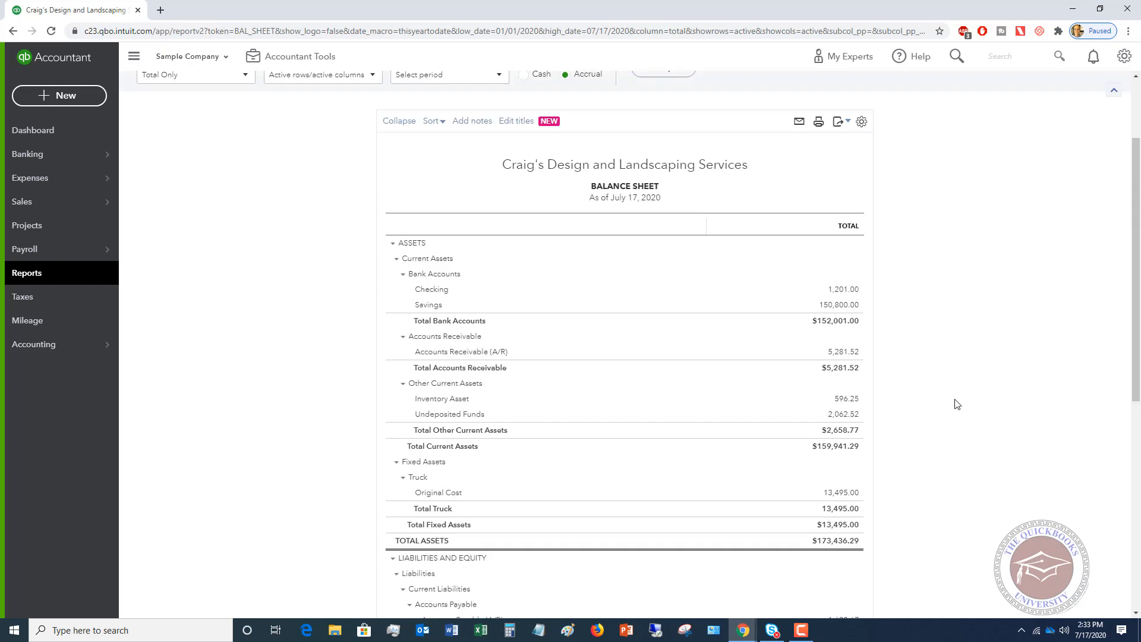
pyautogui.scroll(-3)
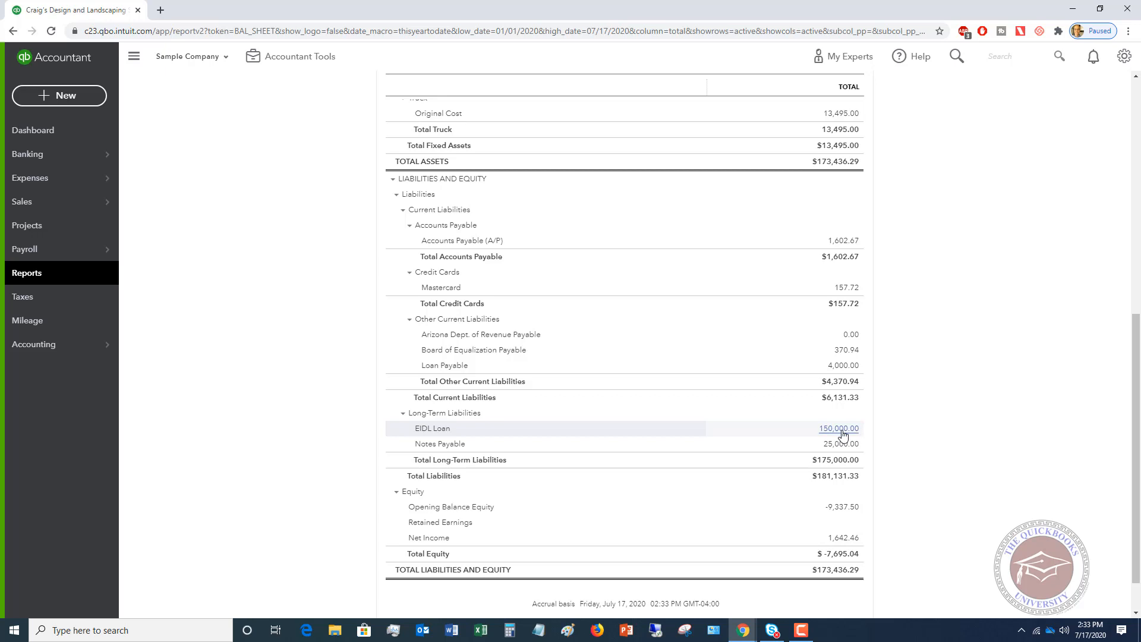
pyautogui.moveTo(829, 433)
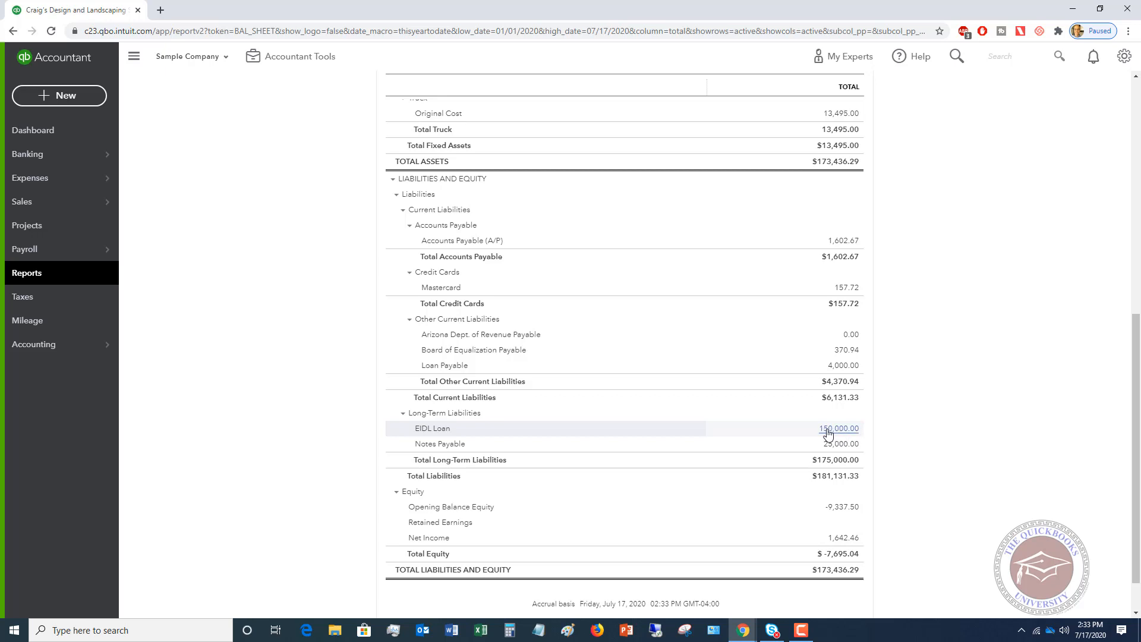
pyautogui.moveTo(947, 415)
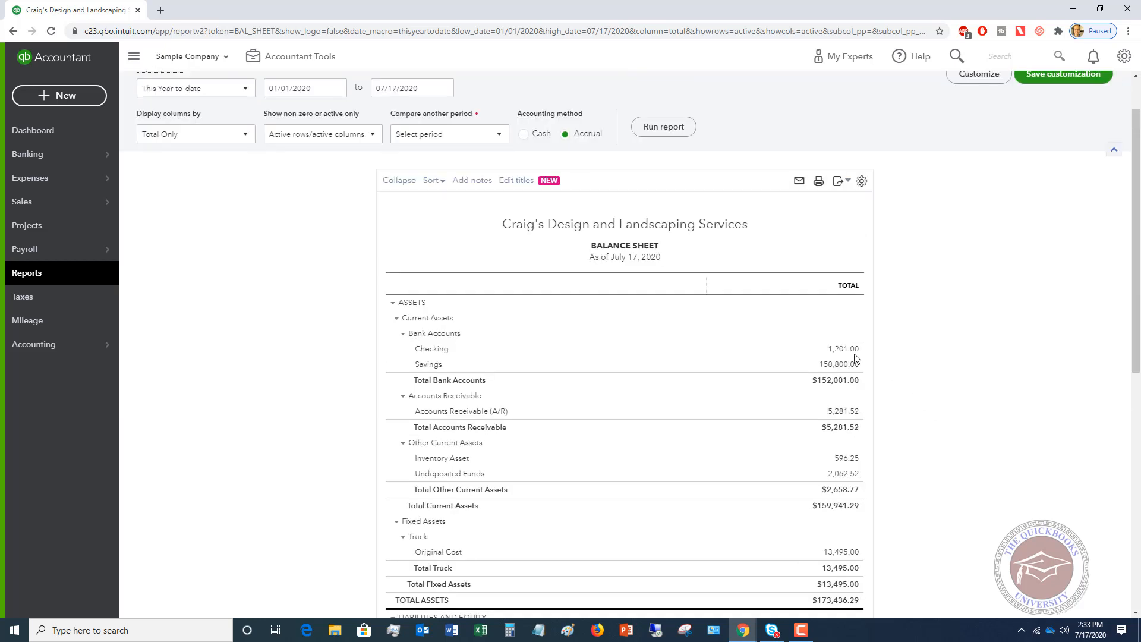
pyautogui.moveTo(816, 364)
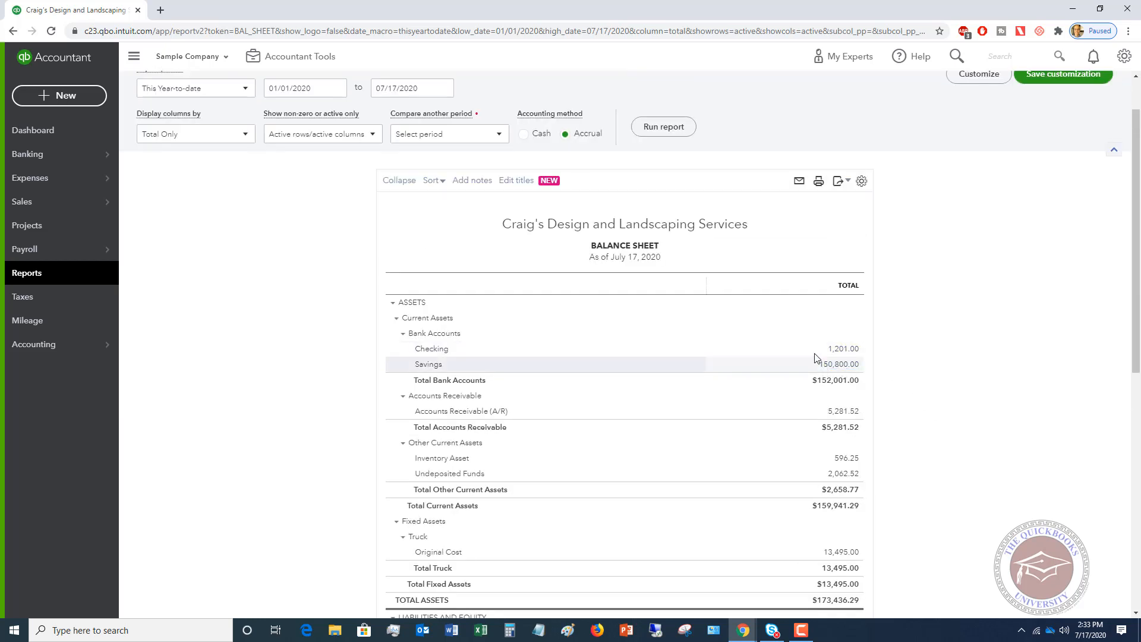
pyautogui.moveTo(909, 378)
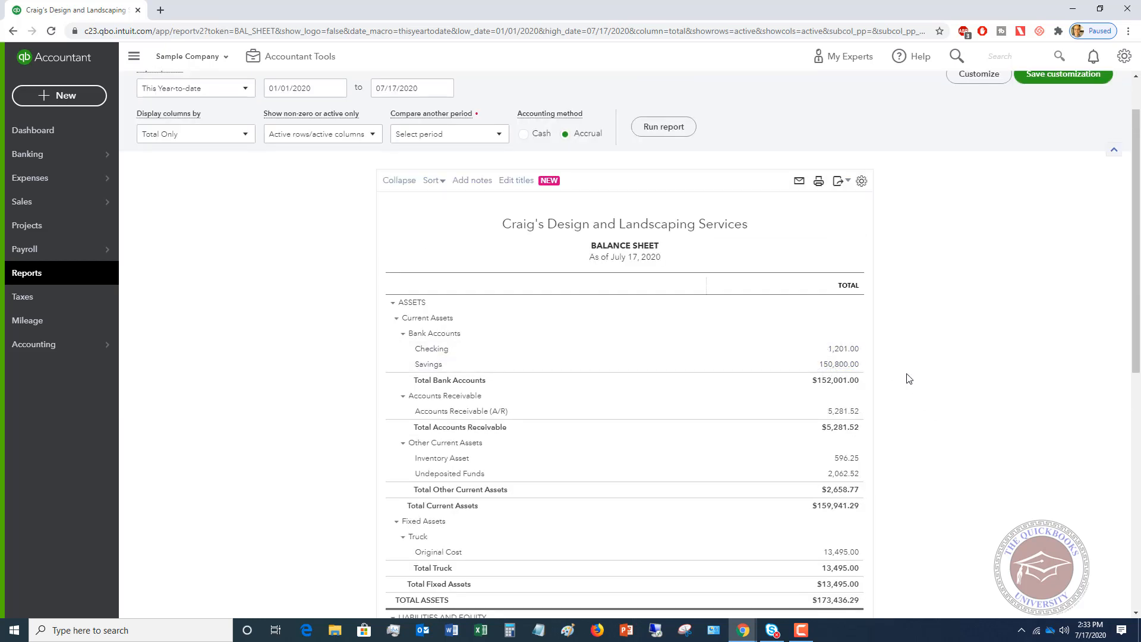